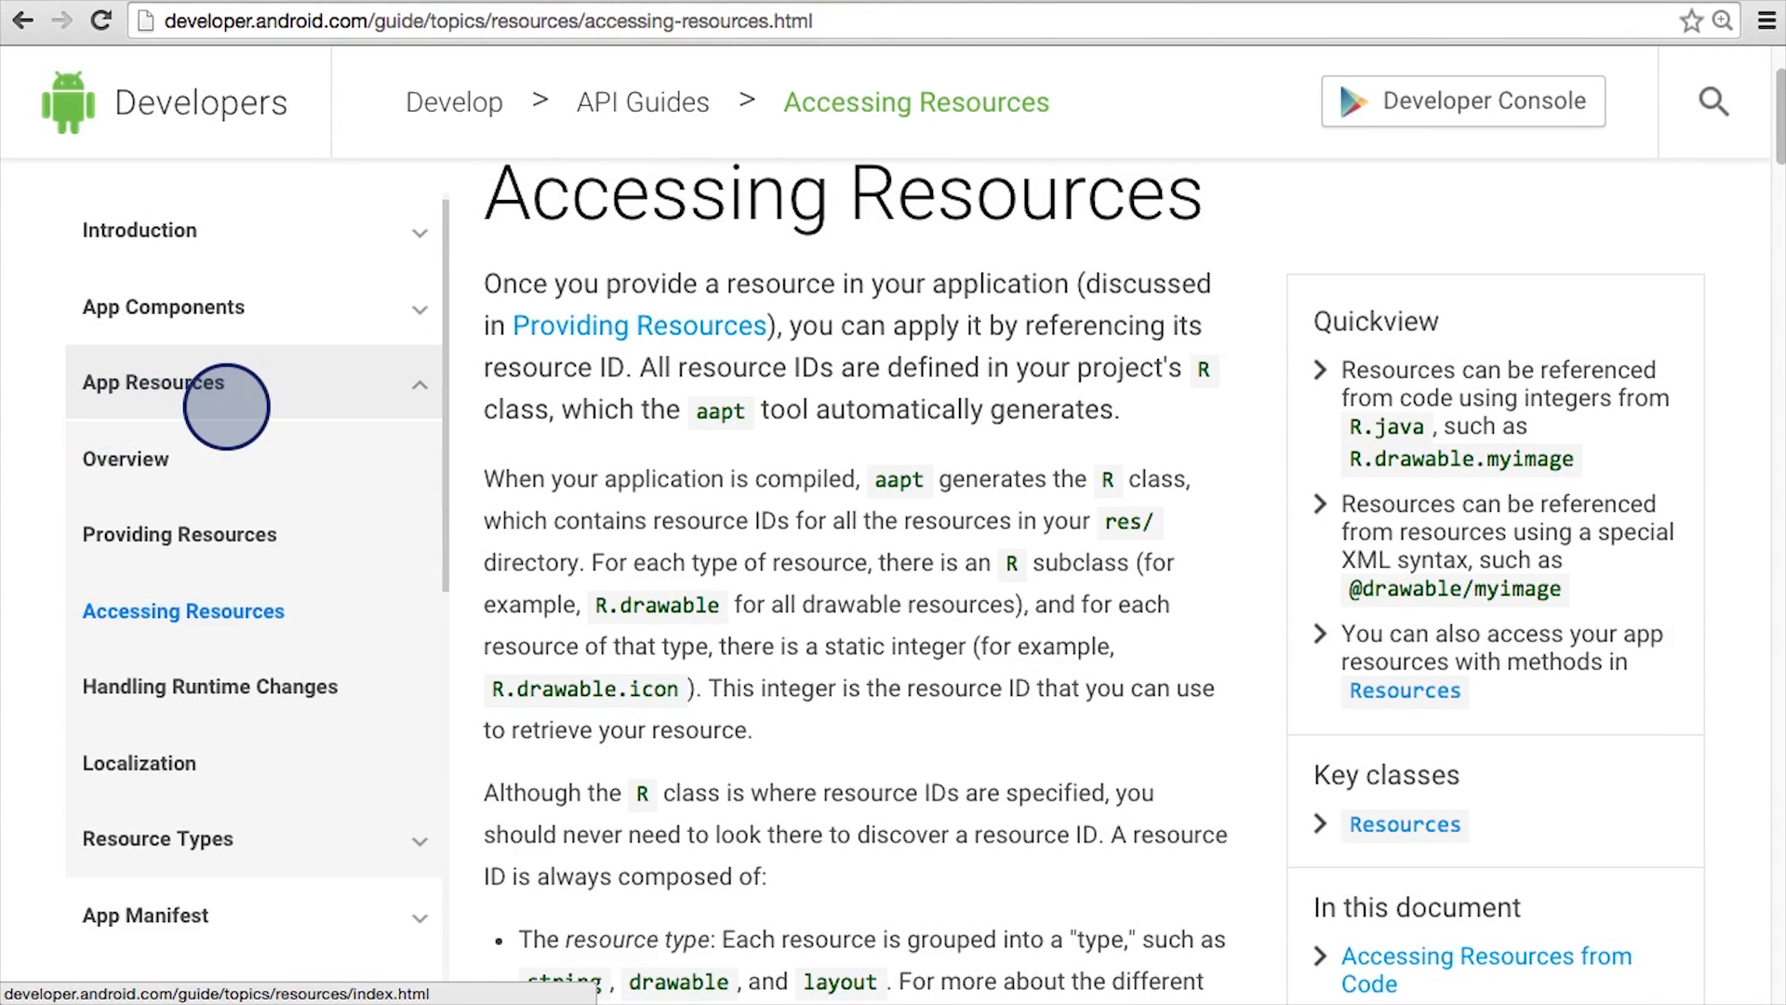
mouse_move(178, 534)
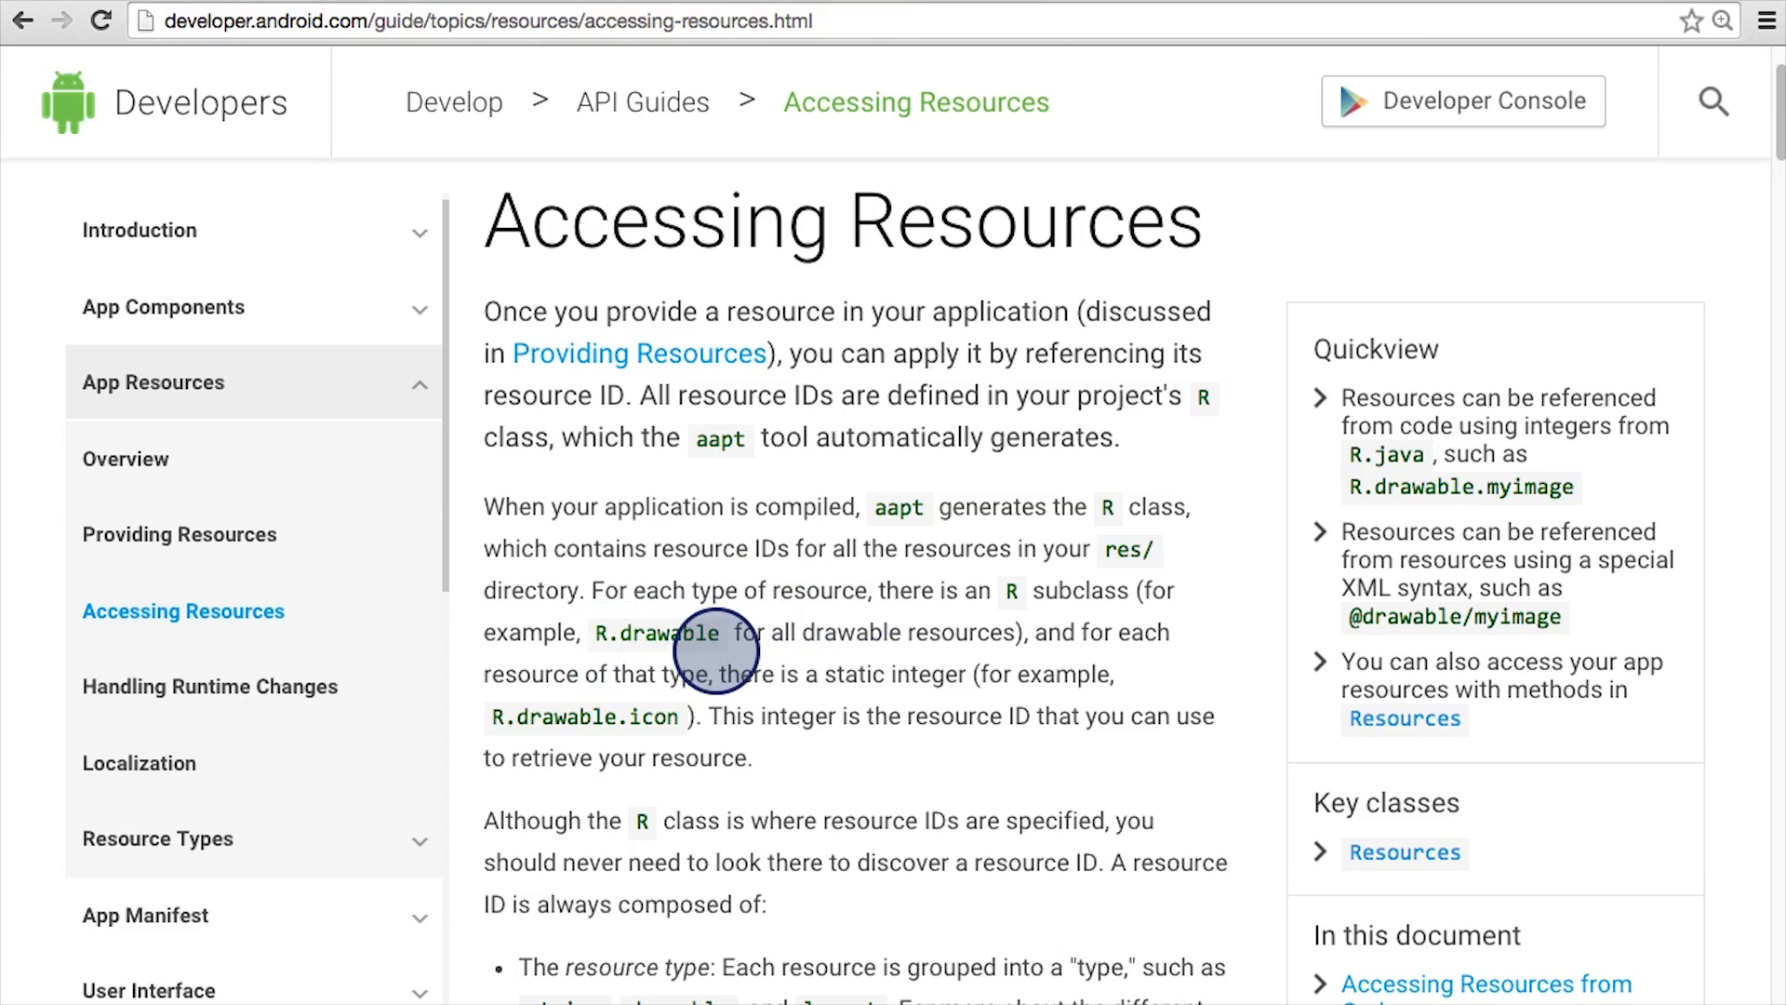
mouse_move(988, 652)
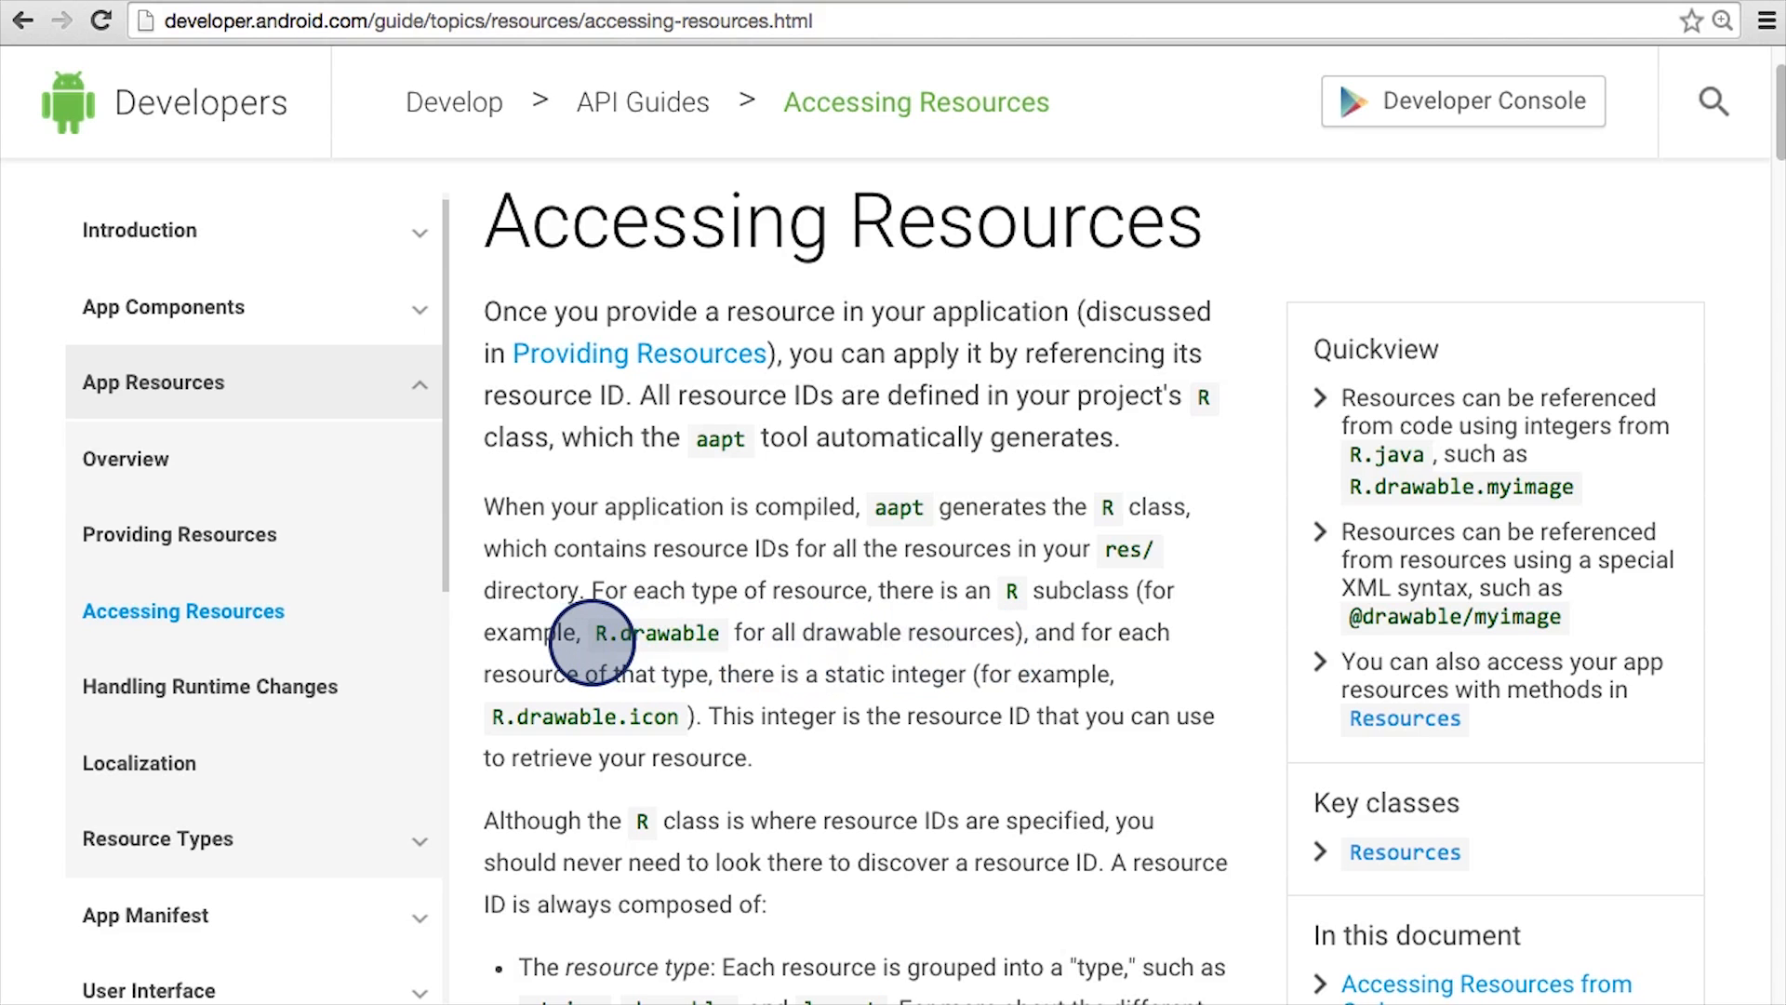
mouse_move(740, 644)
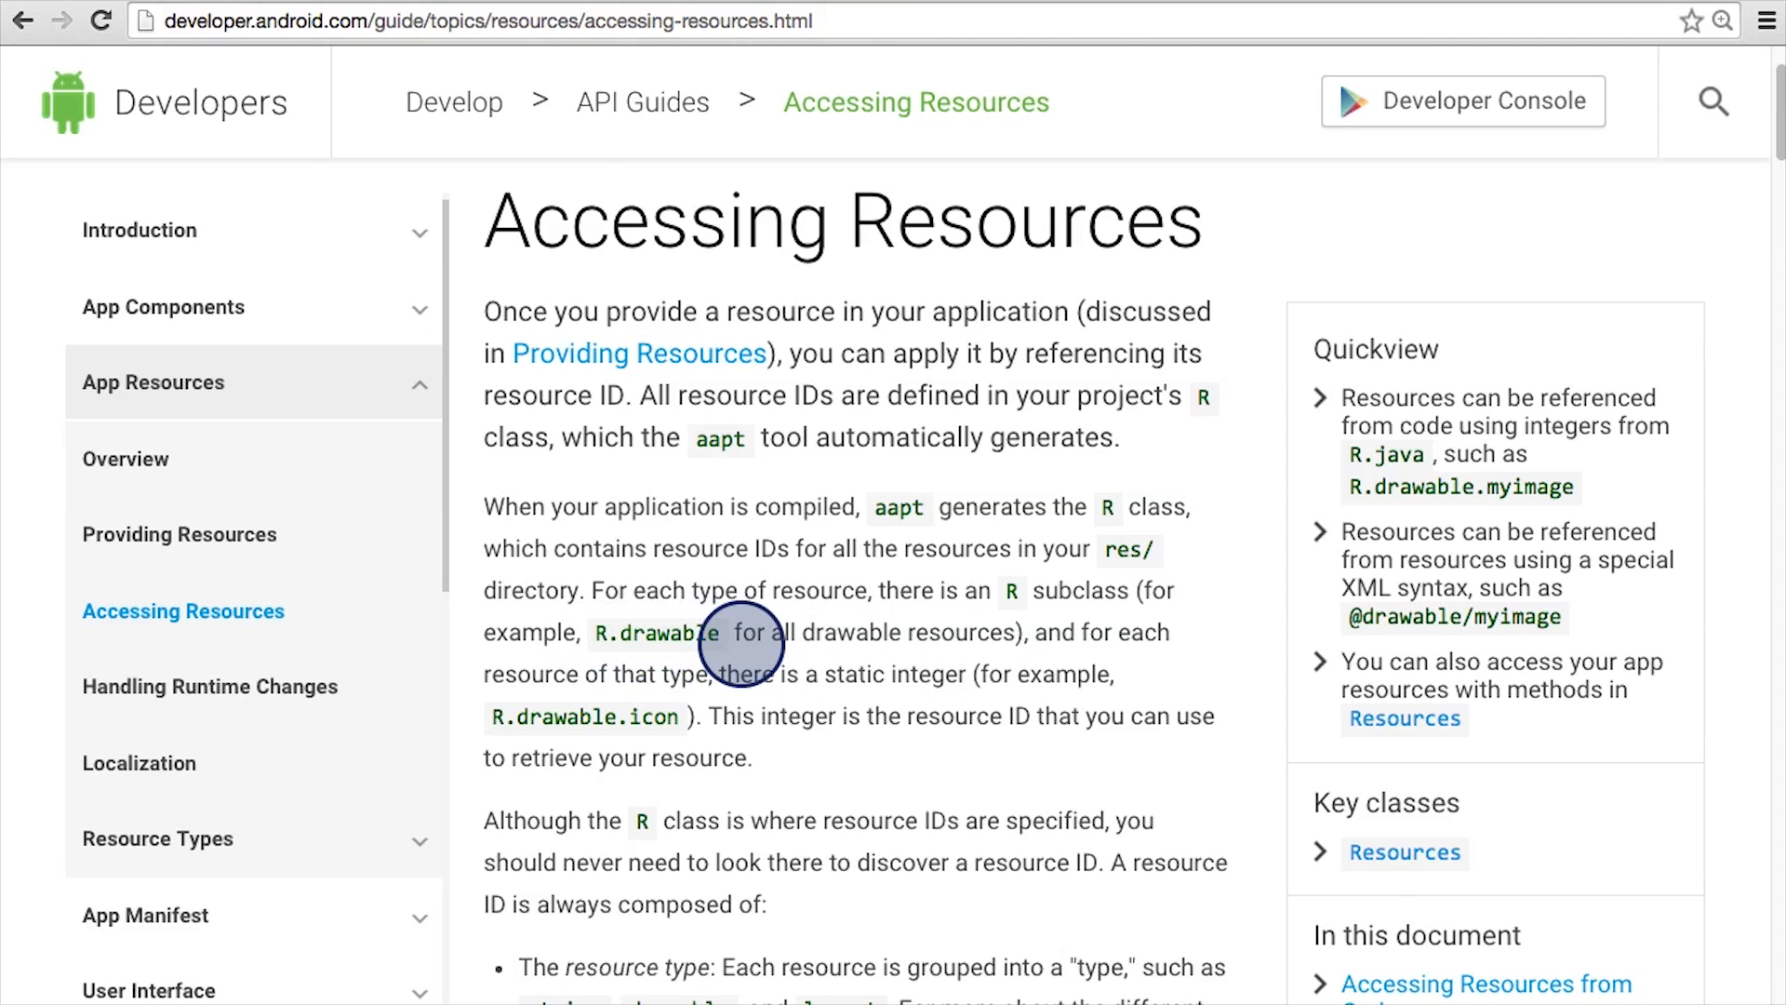
scroll(down, 3)
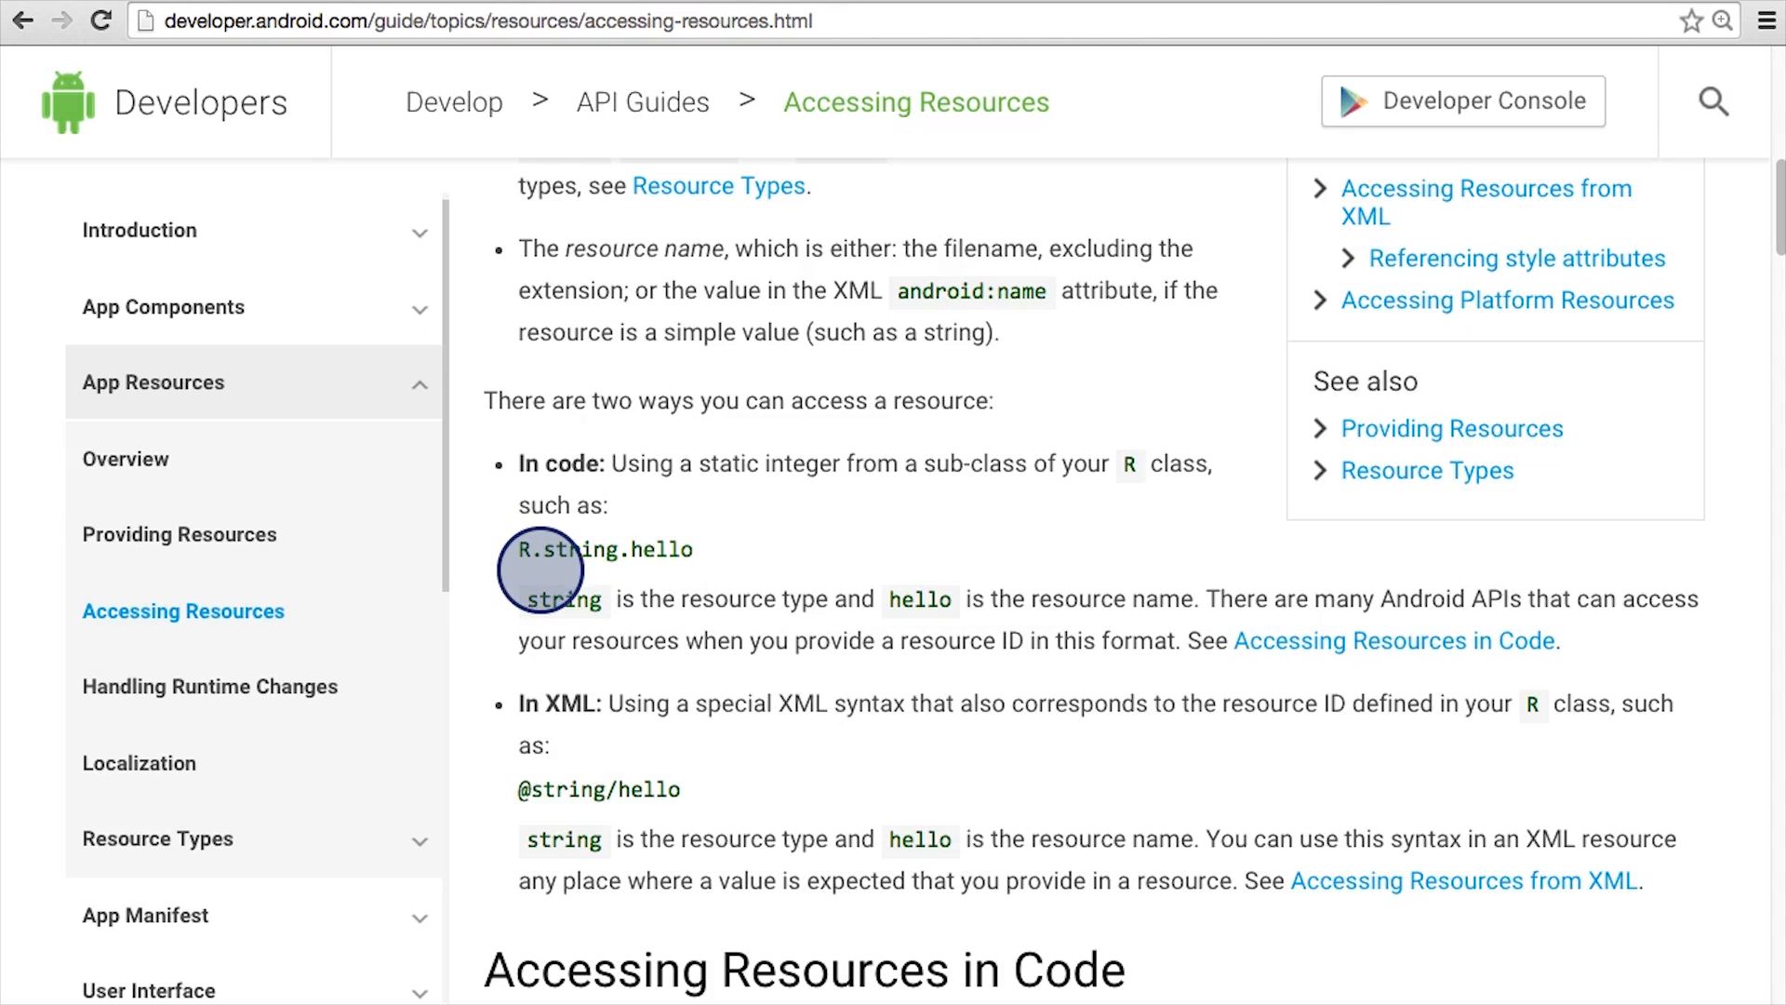
mouse_move(678, 569)
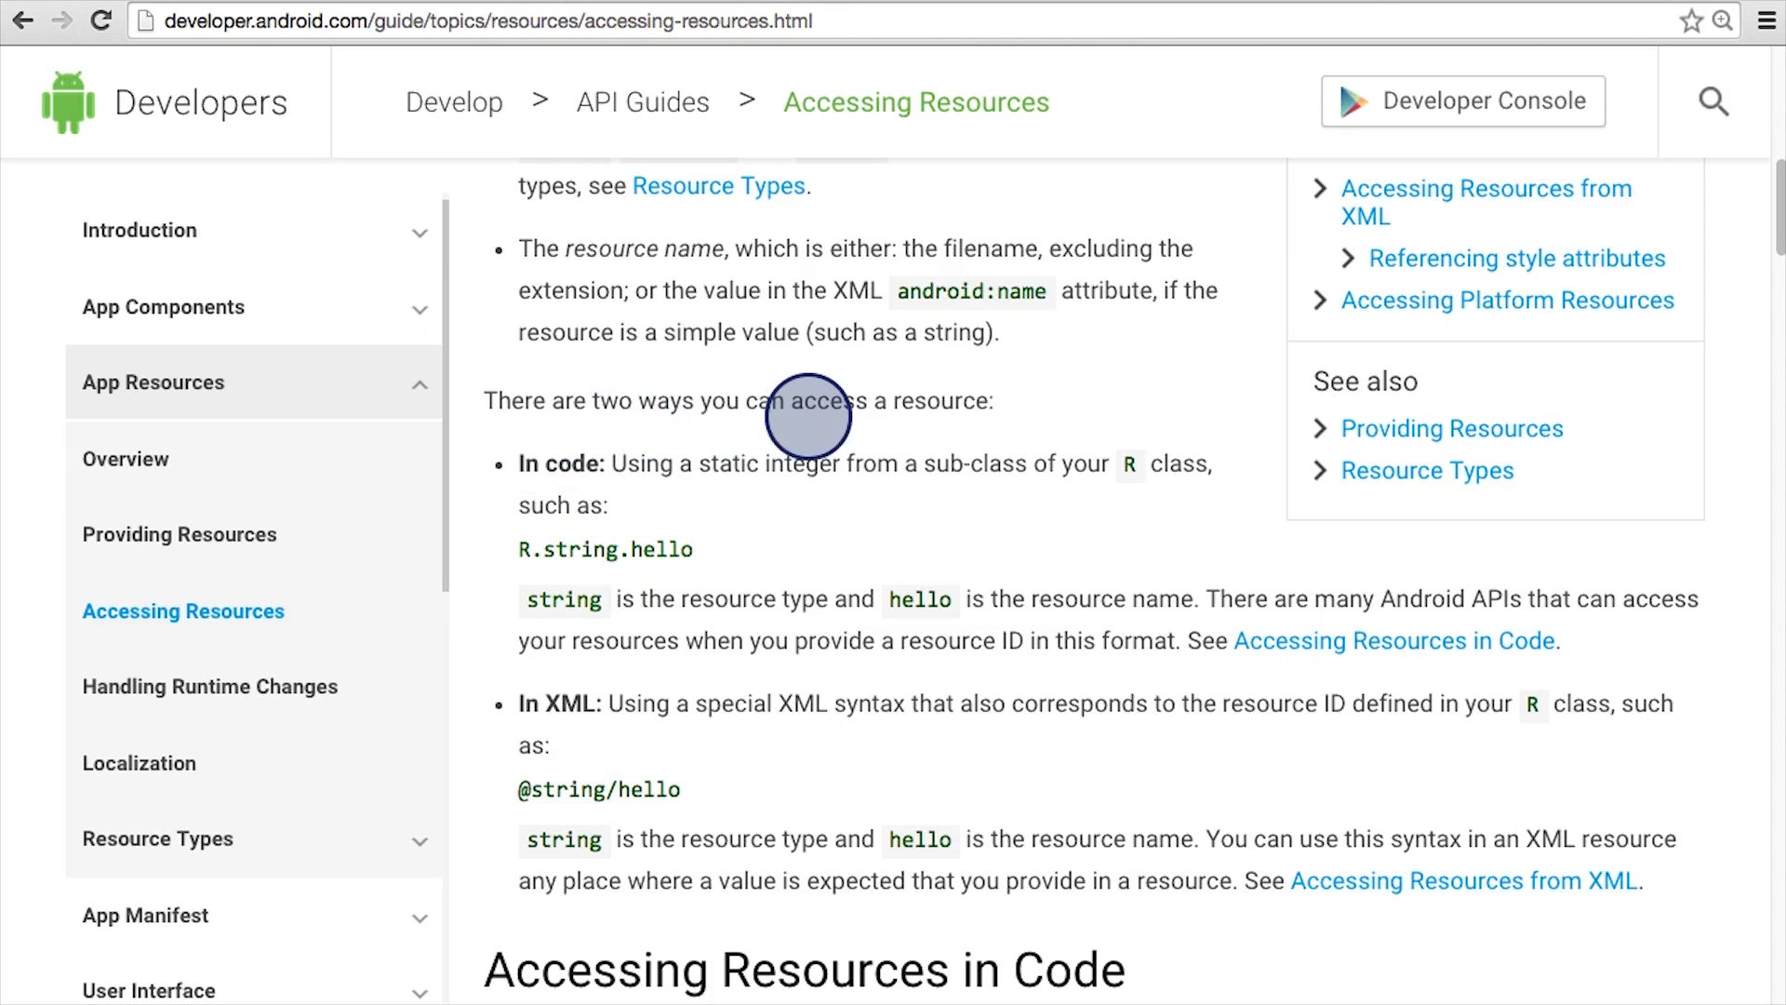
mouse_move(725, 461)
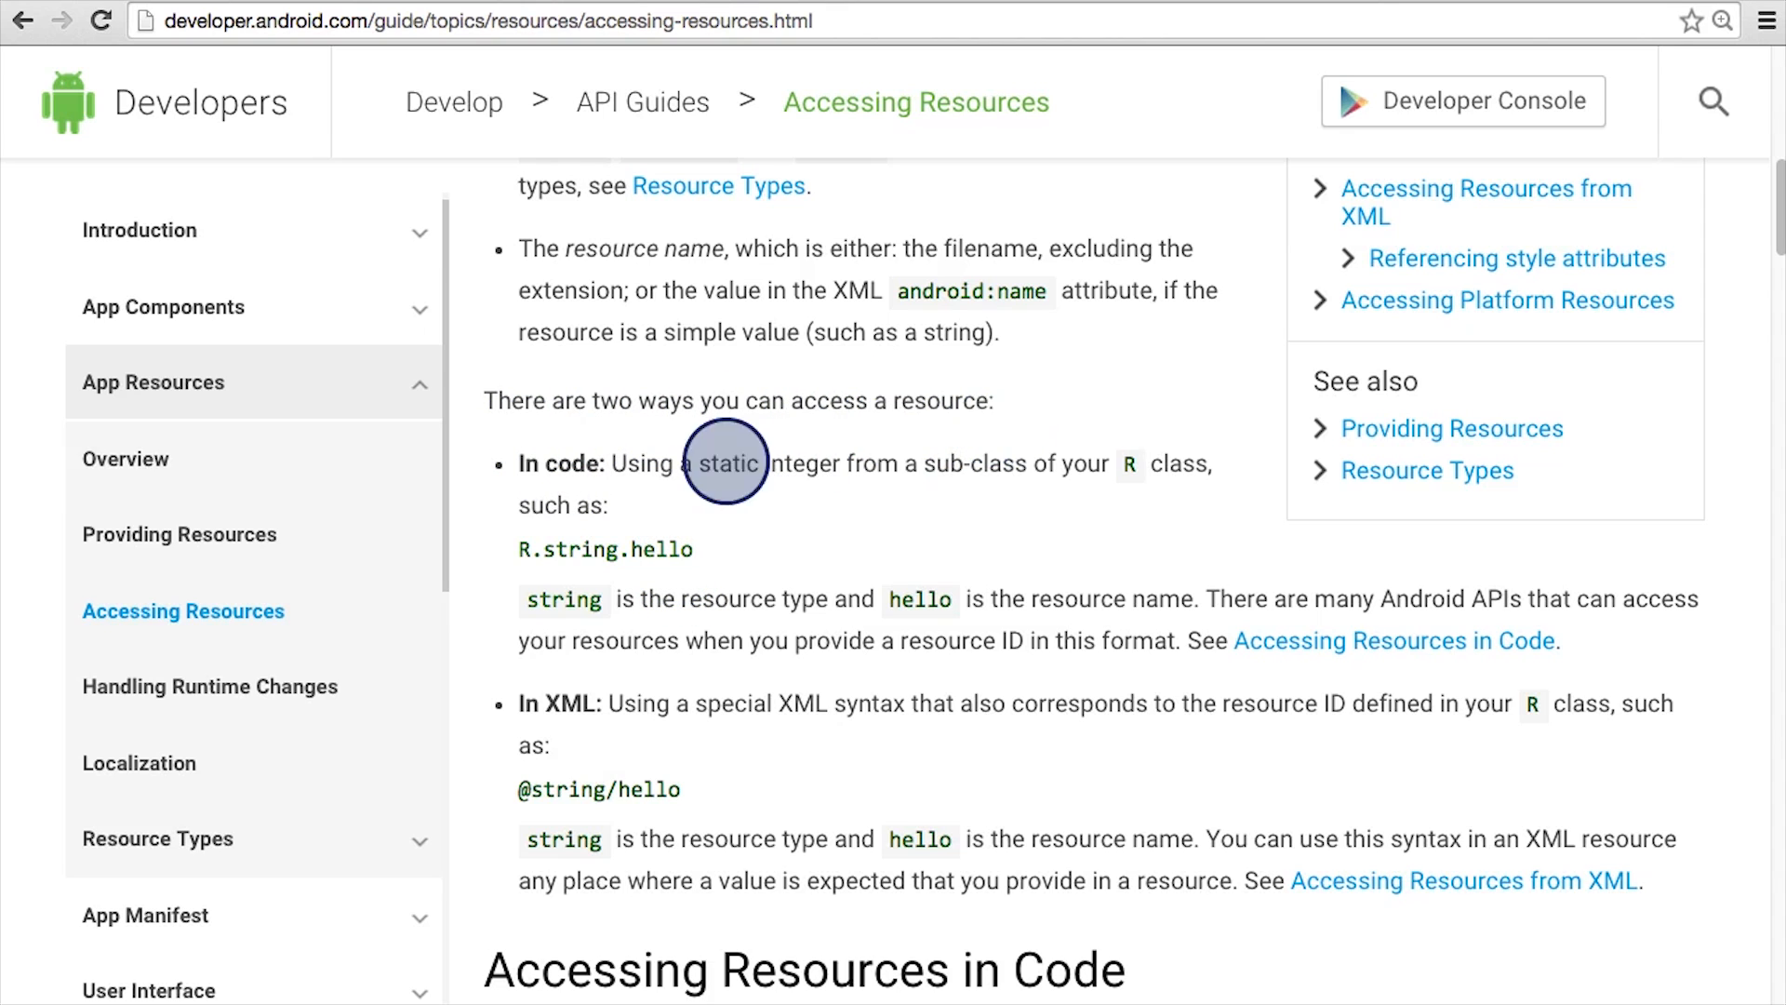
mouse_move(523, 570)
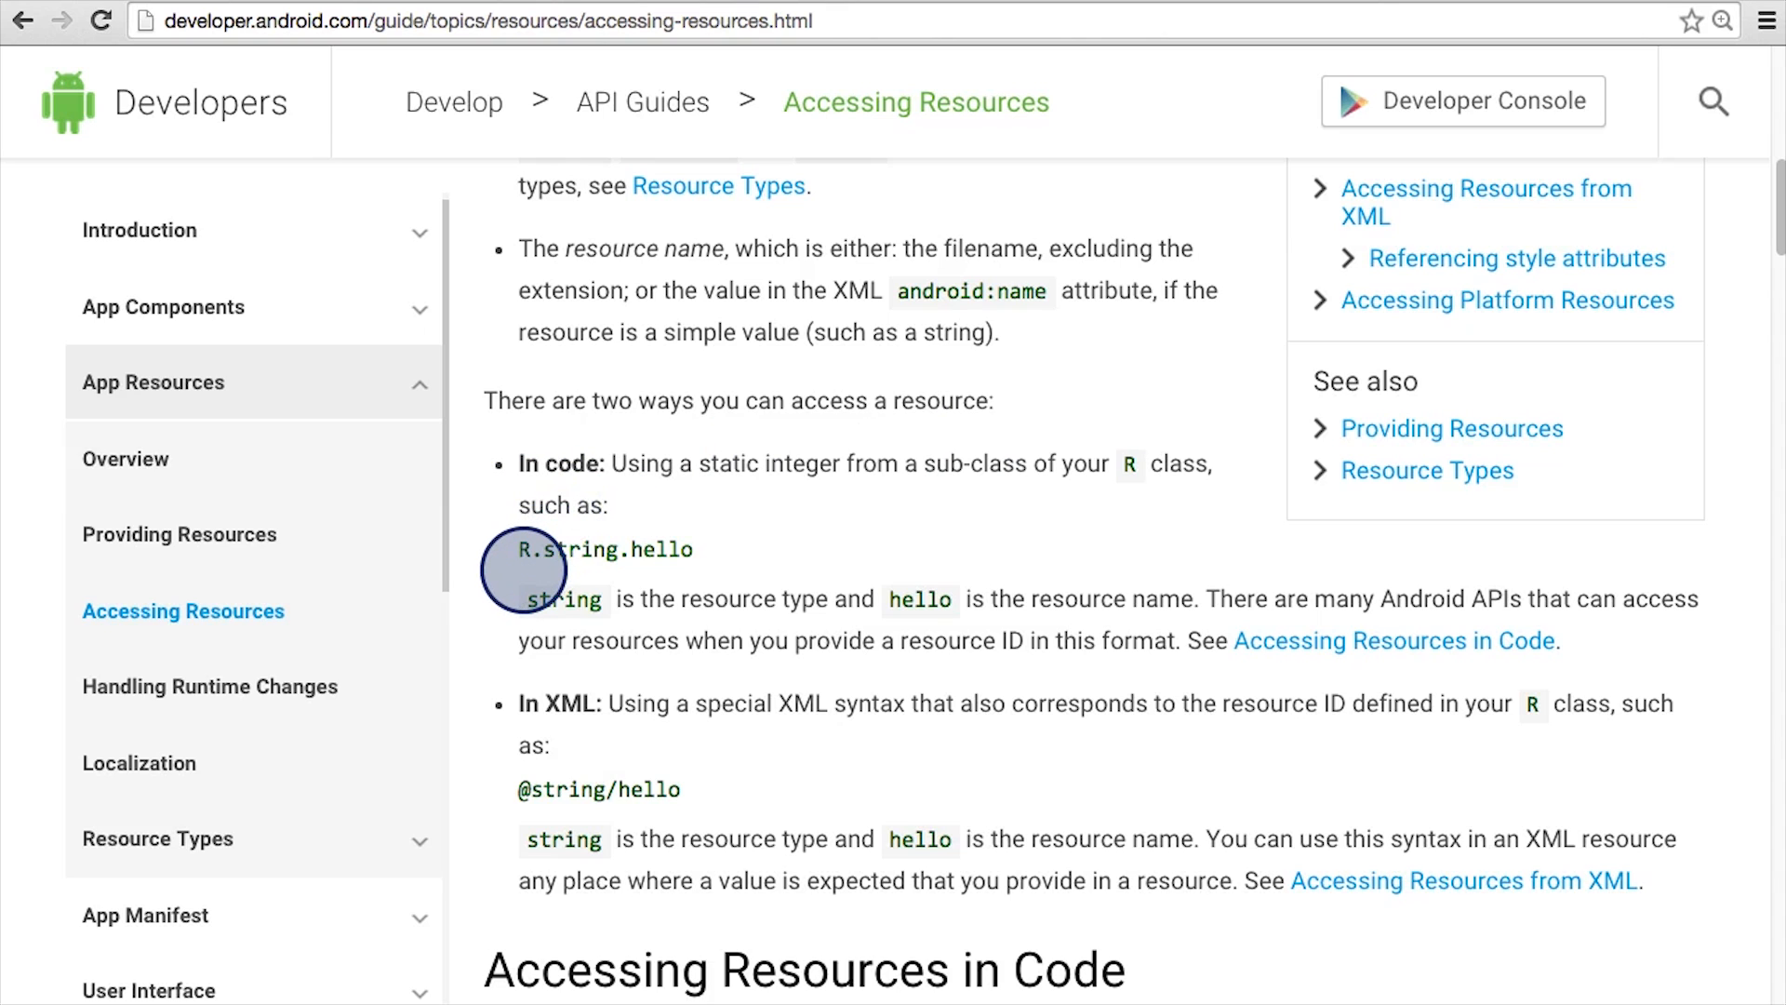
mouse_move(624, 569)
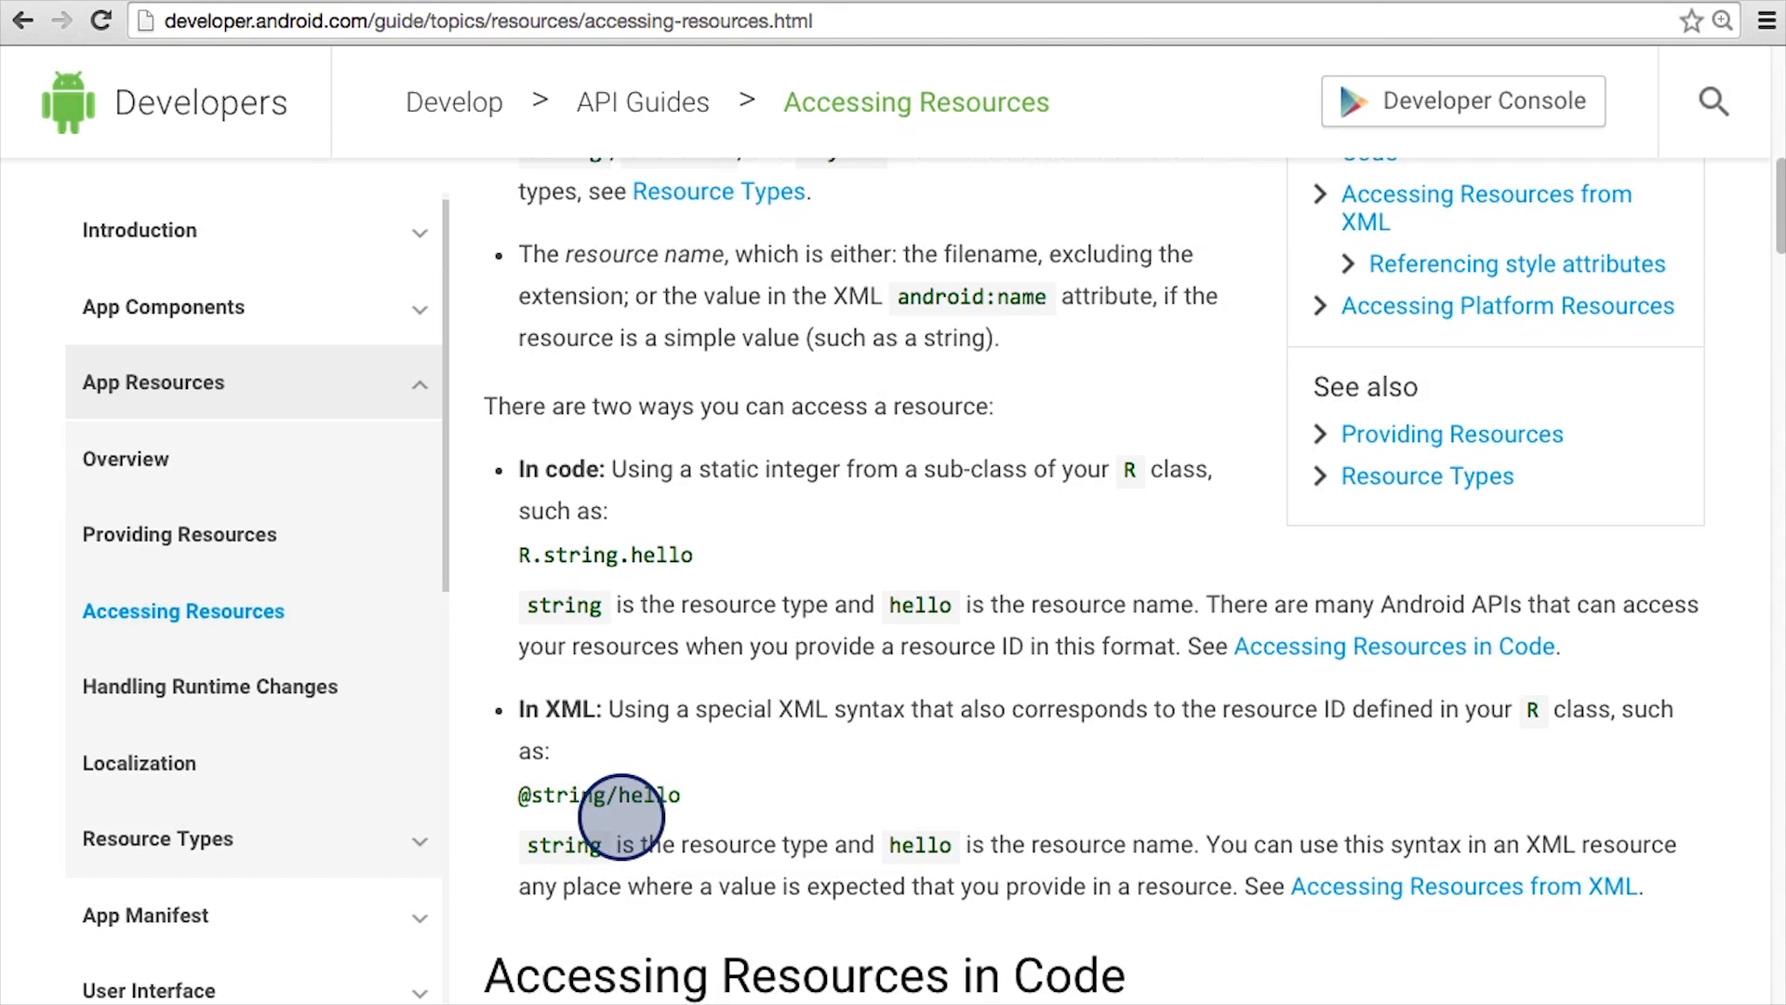
mouse_move(690, 815)
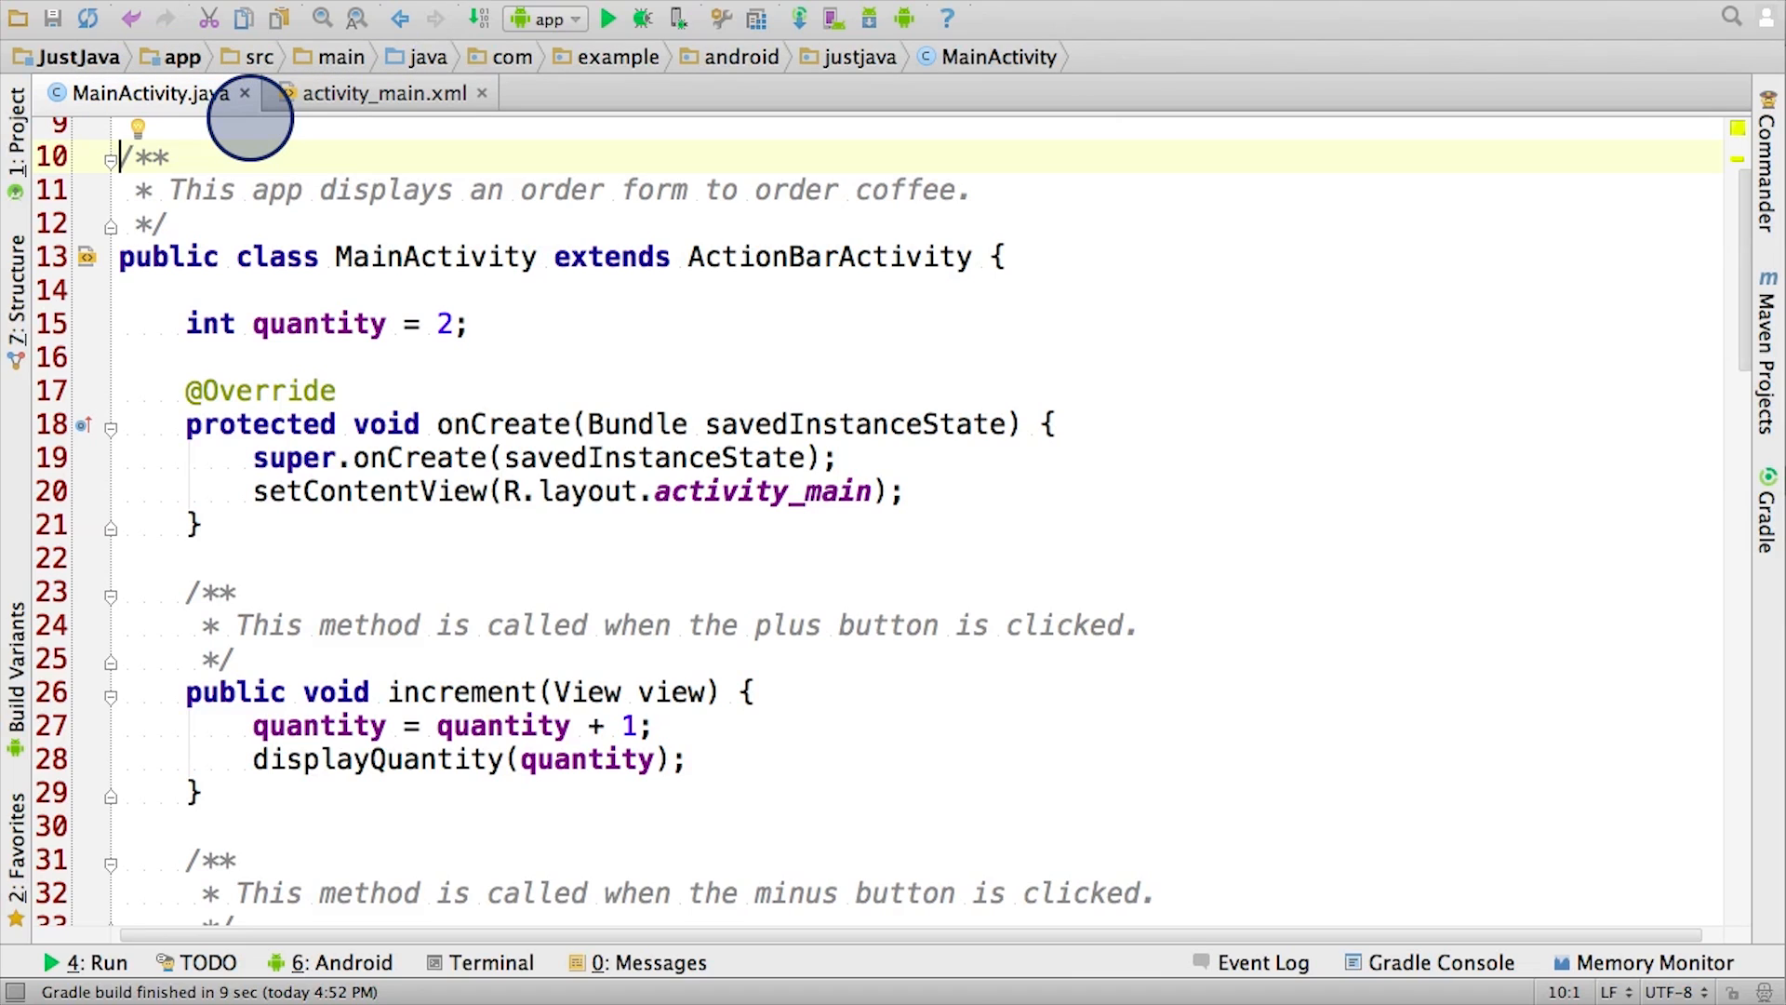
- Search MainActivity.java for 'R.', finding 3 matches starting at setContentView(R.layout.activity_main)
key(cmd+f)
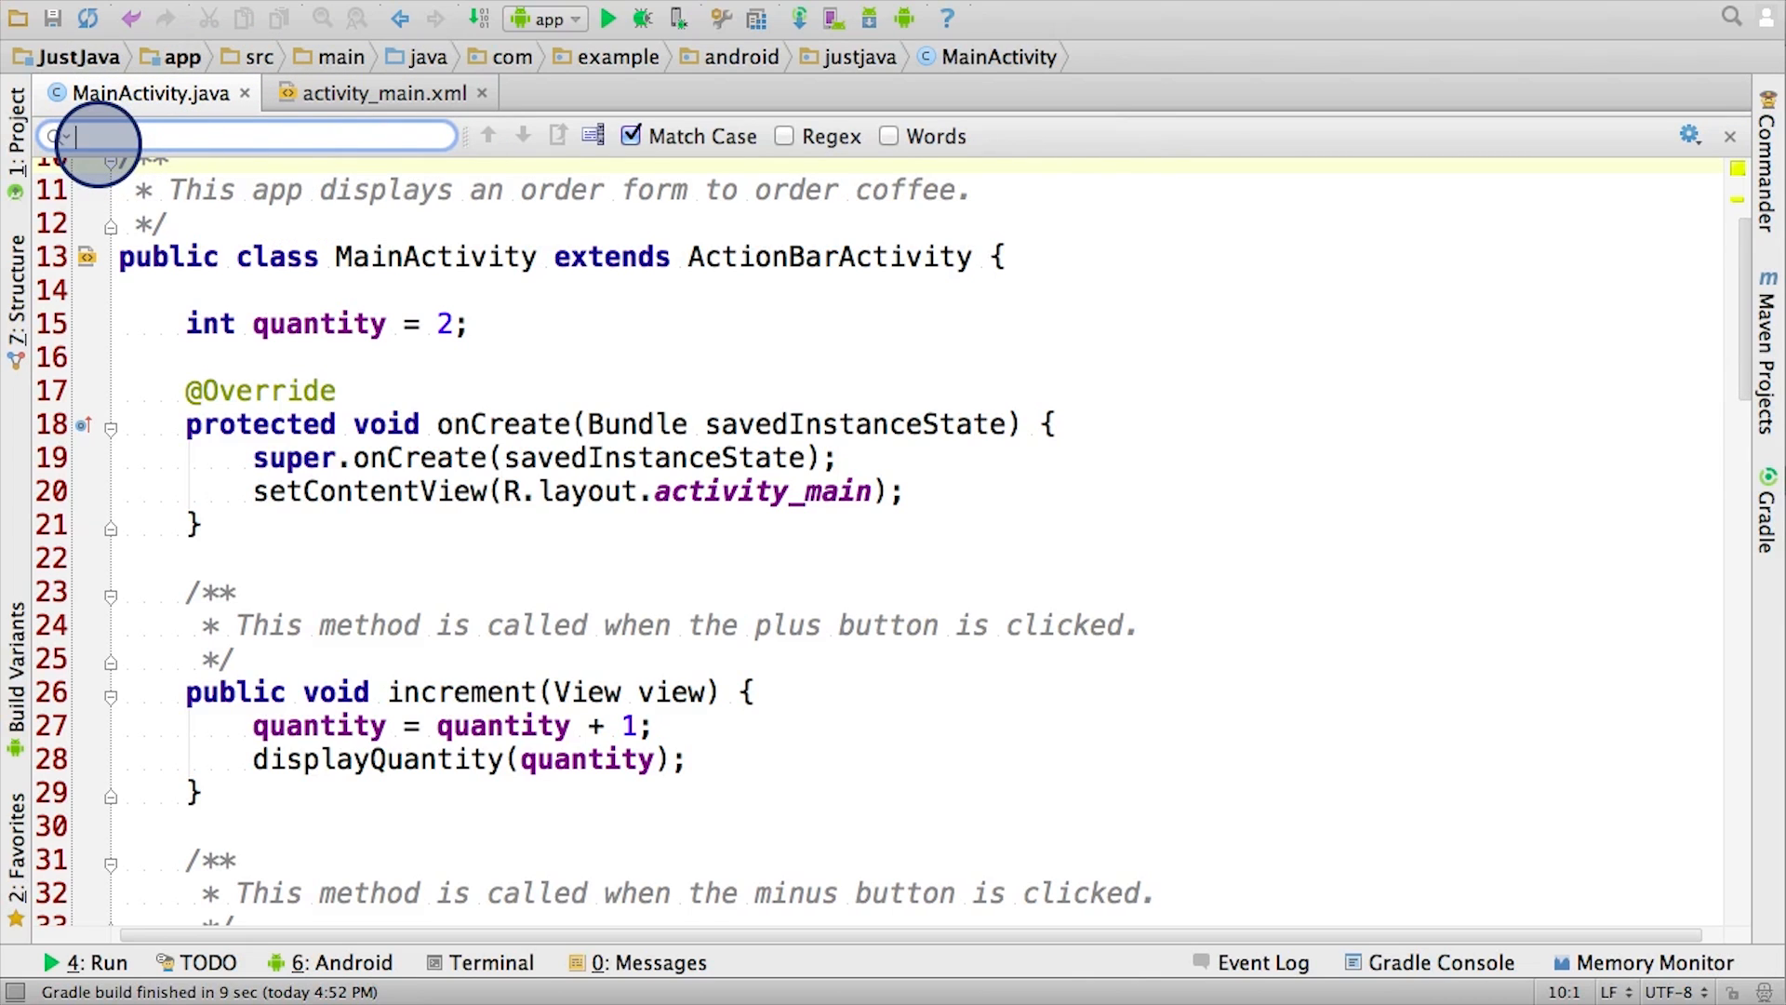
text(R.)
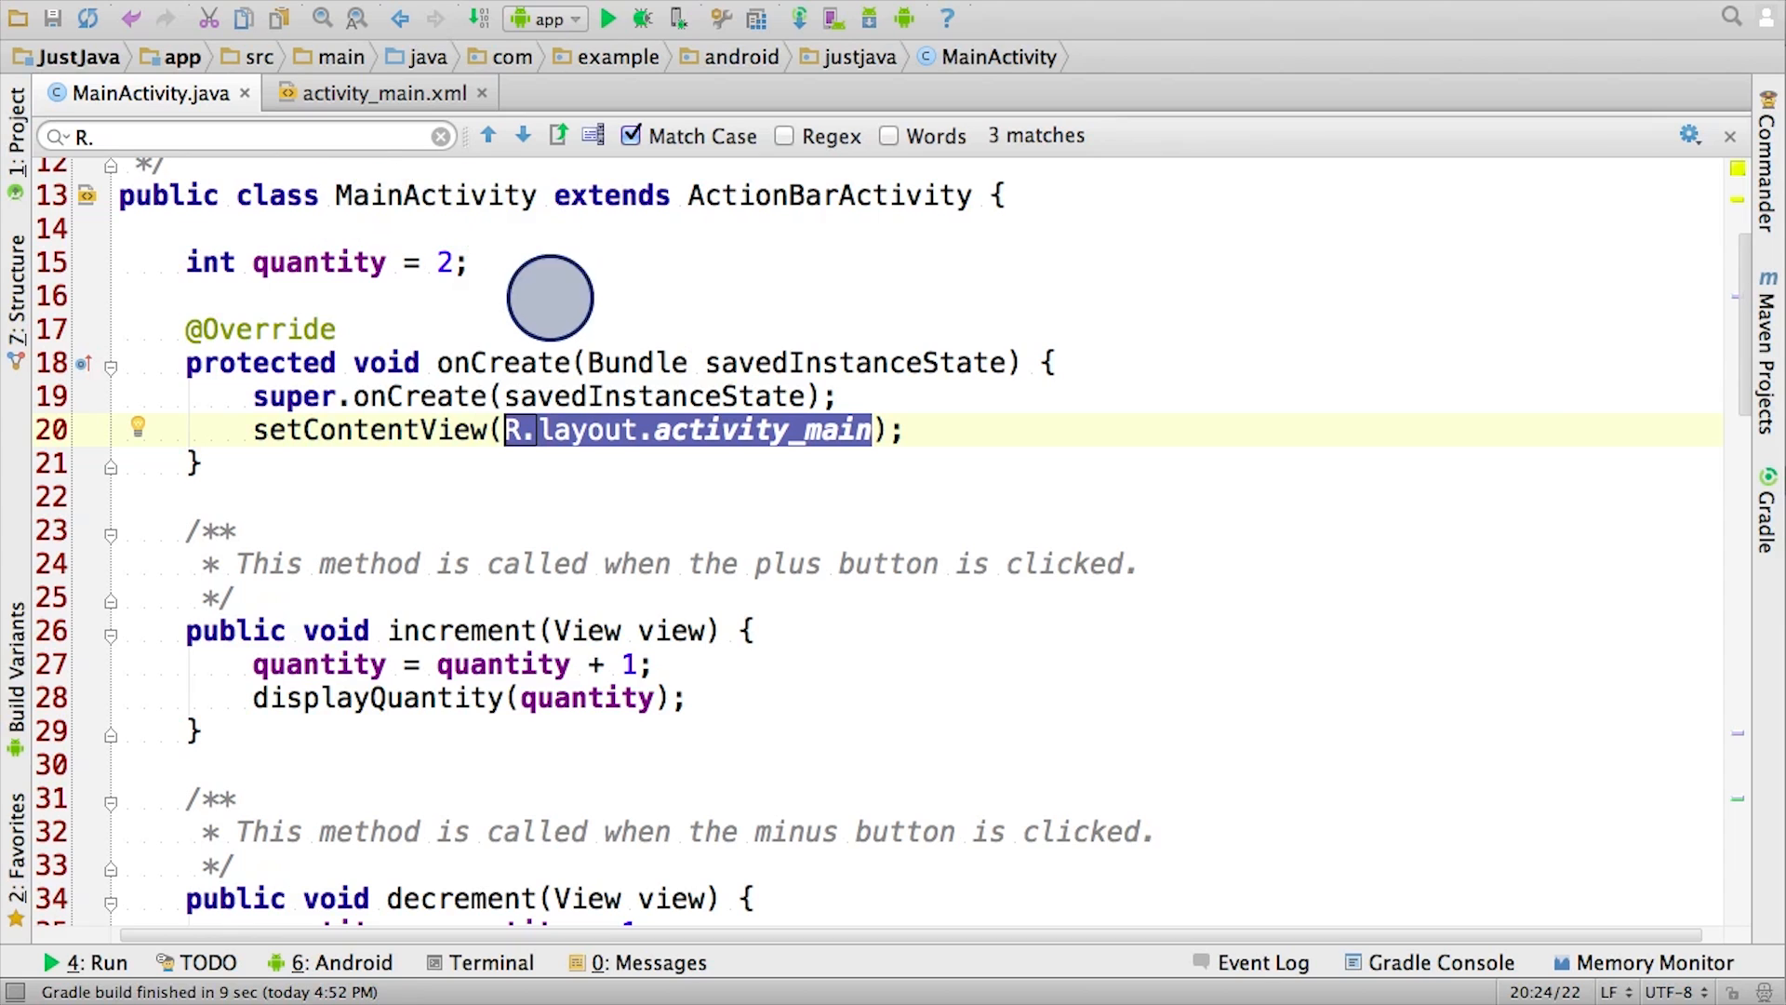
mouse_move(794, 444)
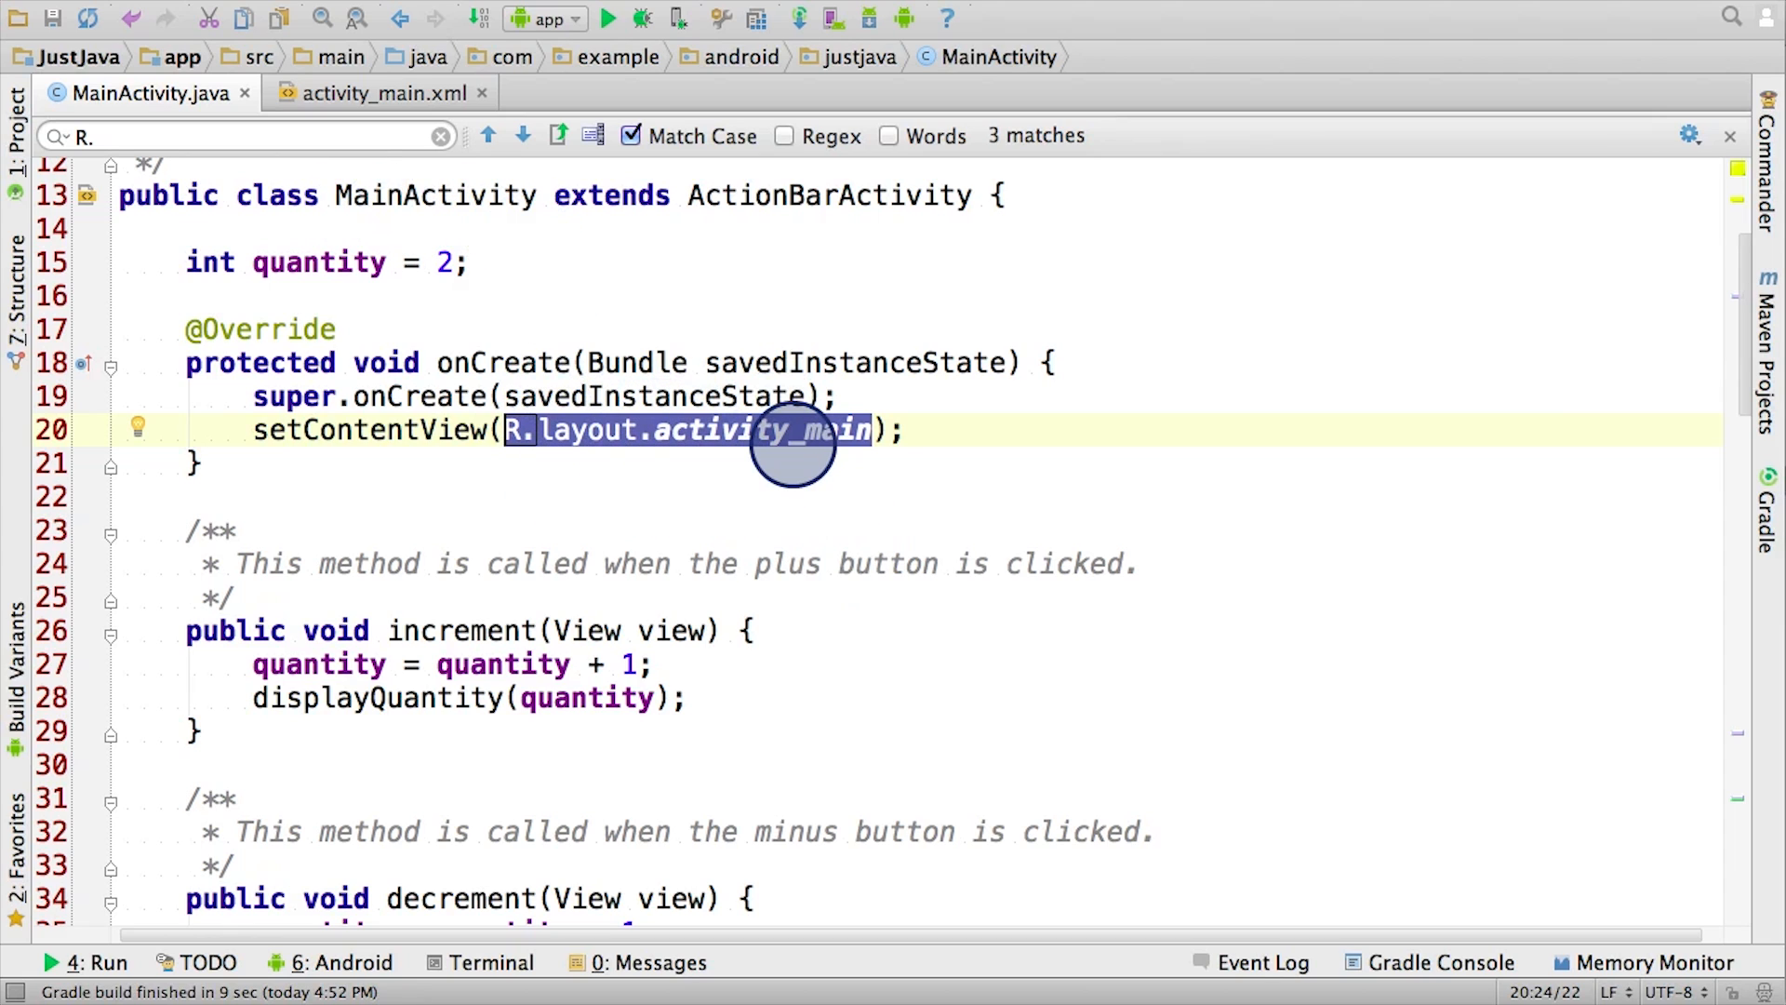
- Step to the R.id.quantity_text_view match in displayQuantity
click(523, 136)
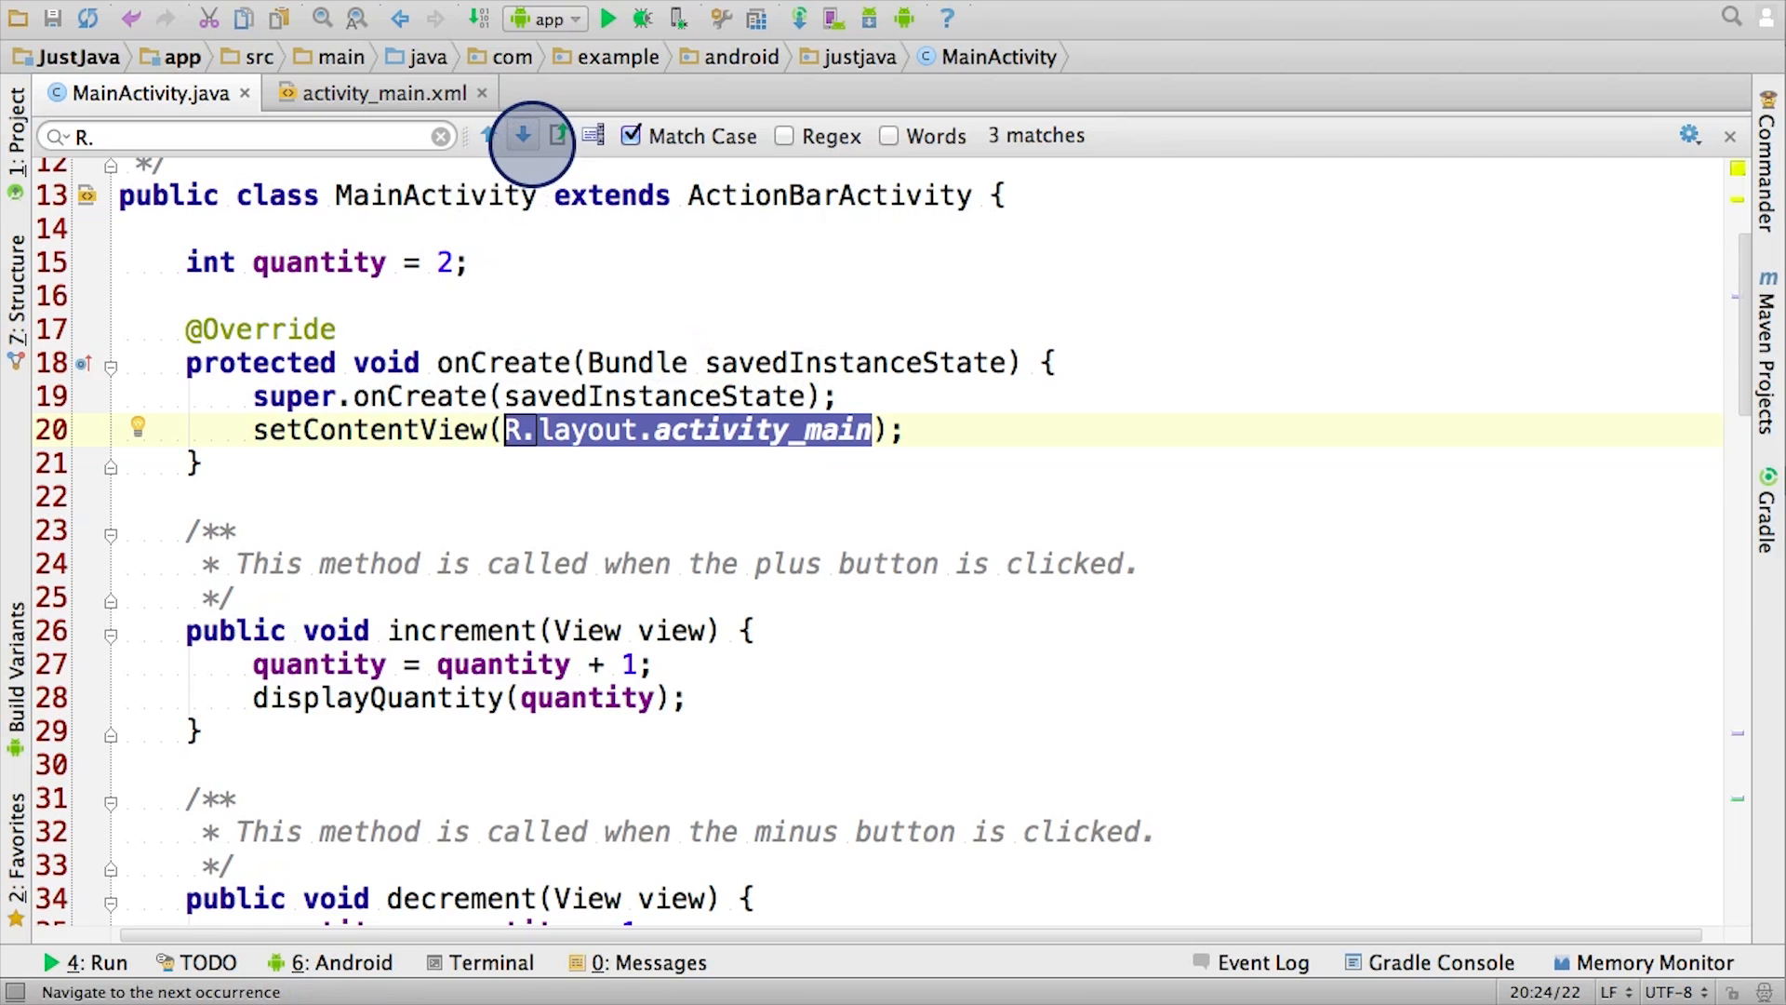
click(522, 136)
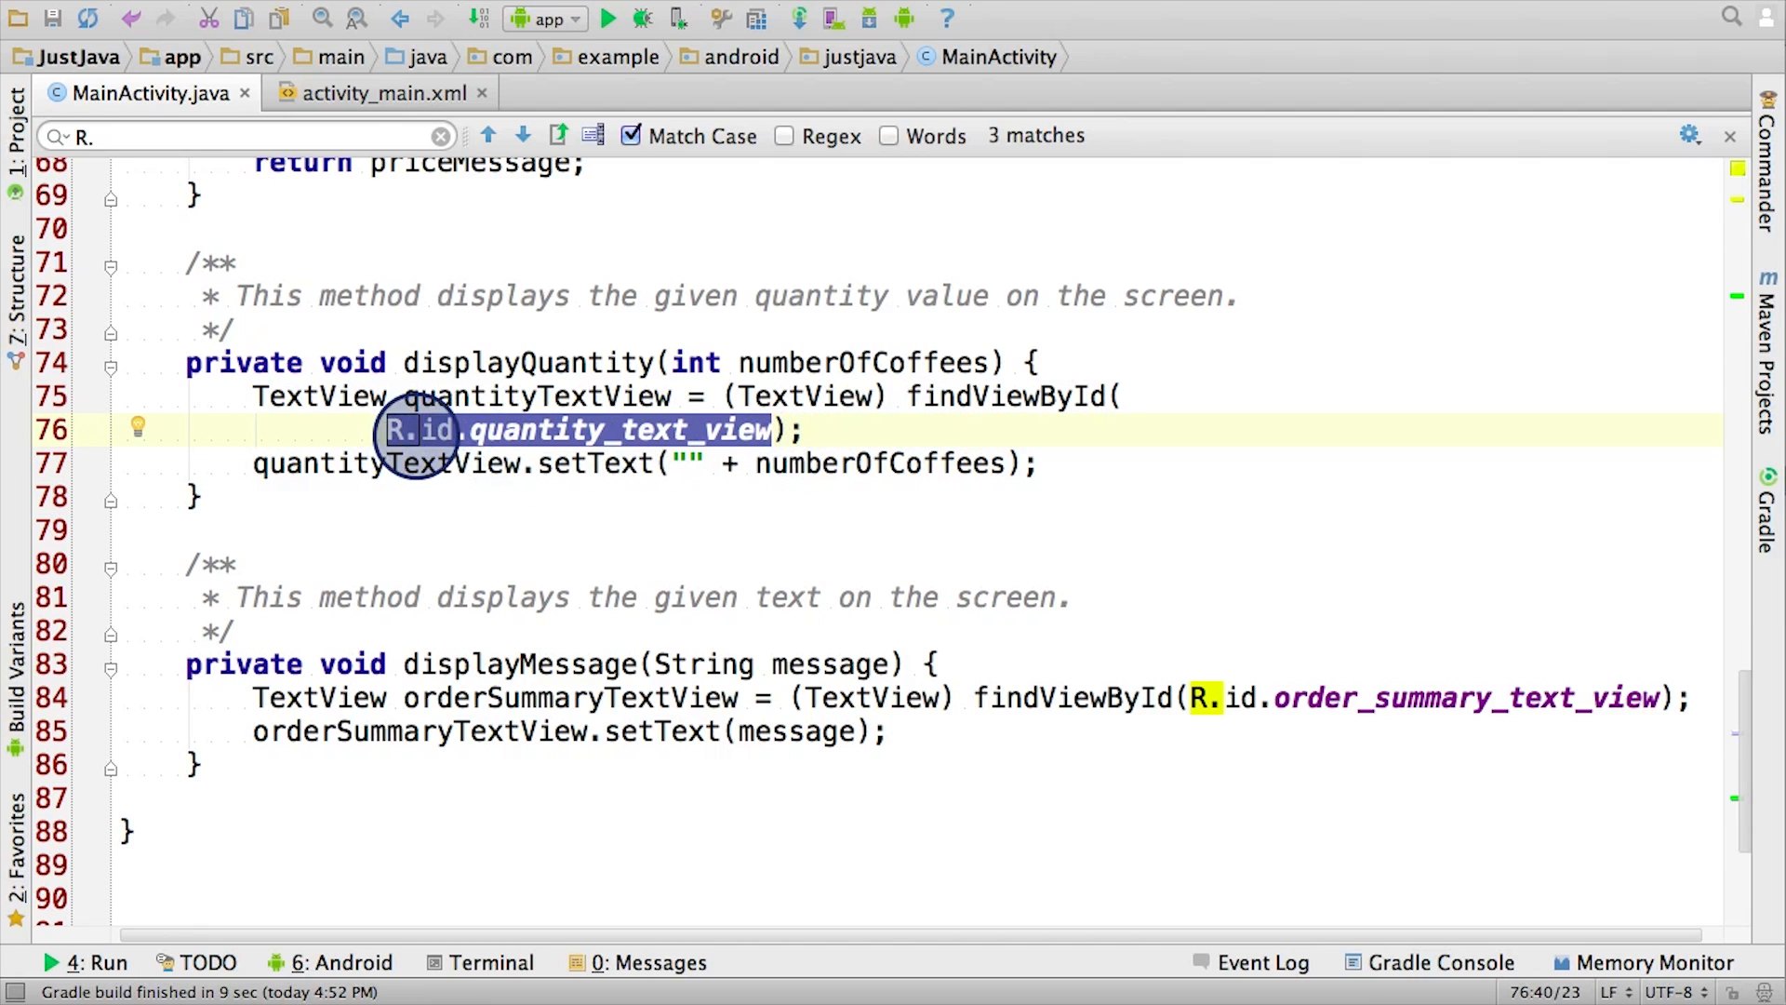
mouse_move(484, 441)
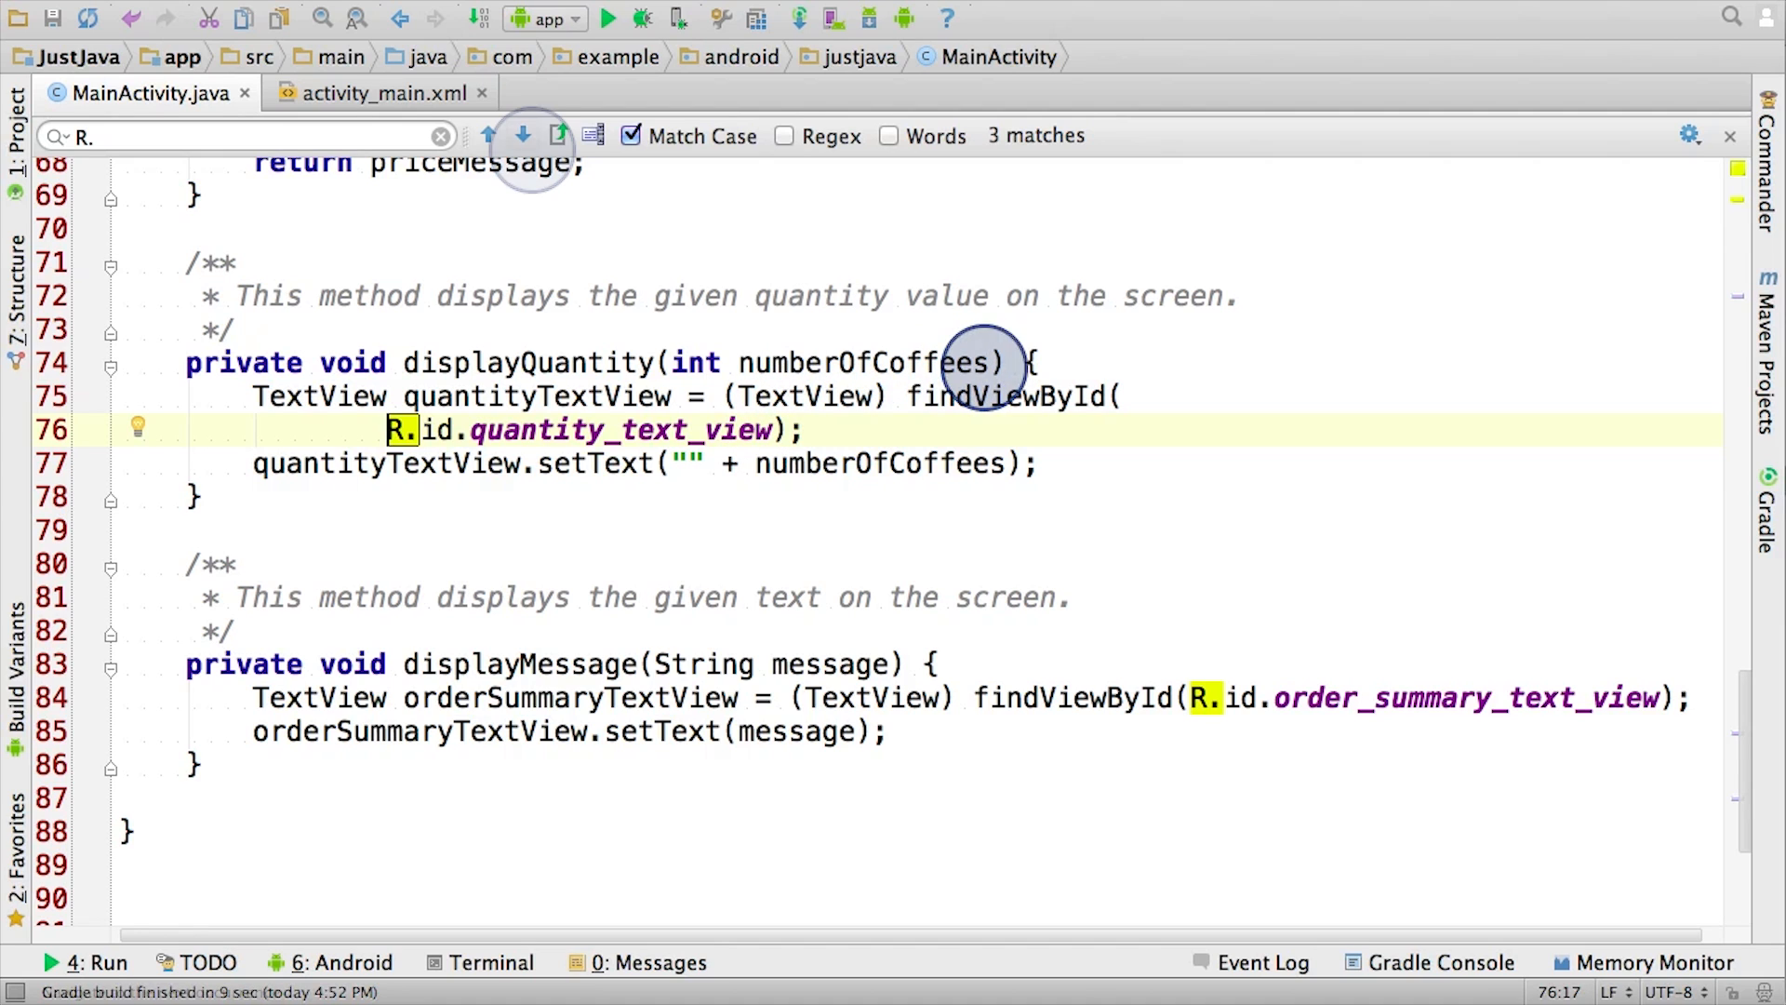
- Advance to the R.id.order_summary_text_view match in displayMessage
click(522, 136)
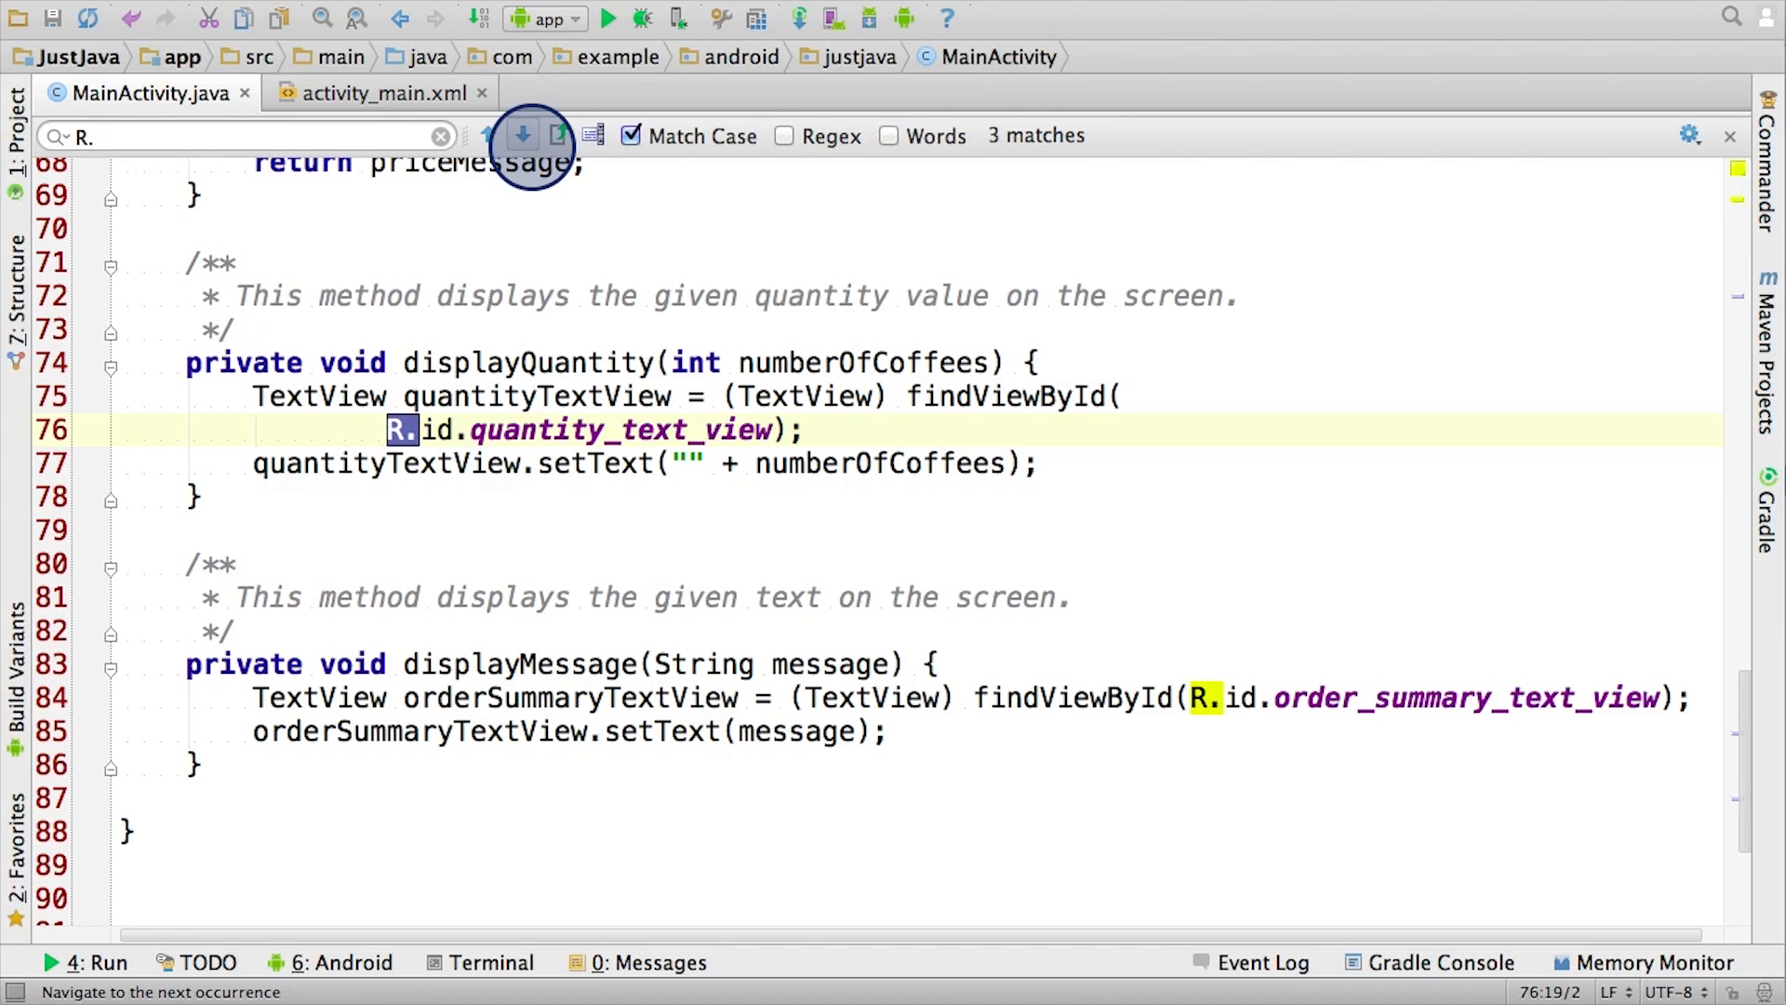
click(523, 136)
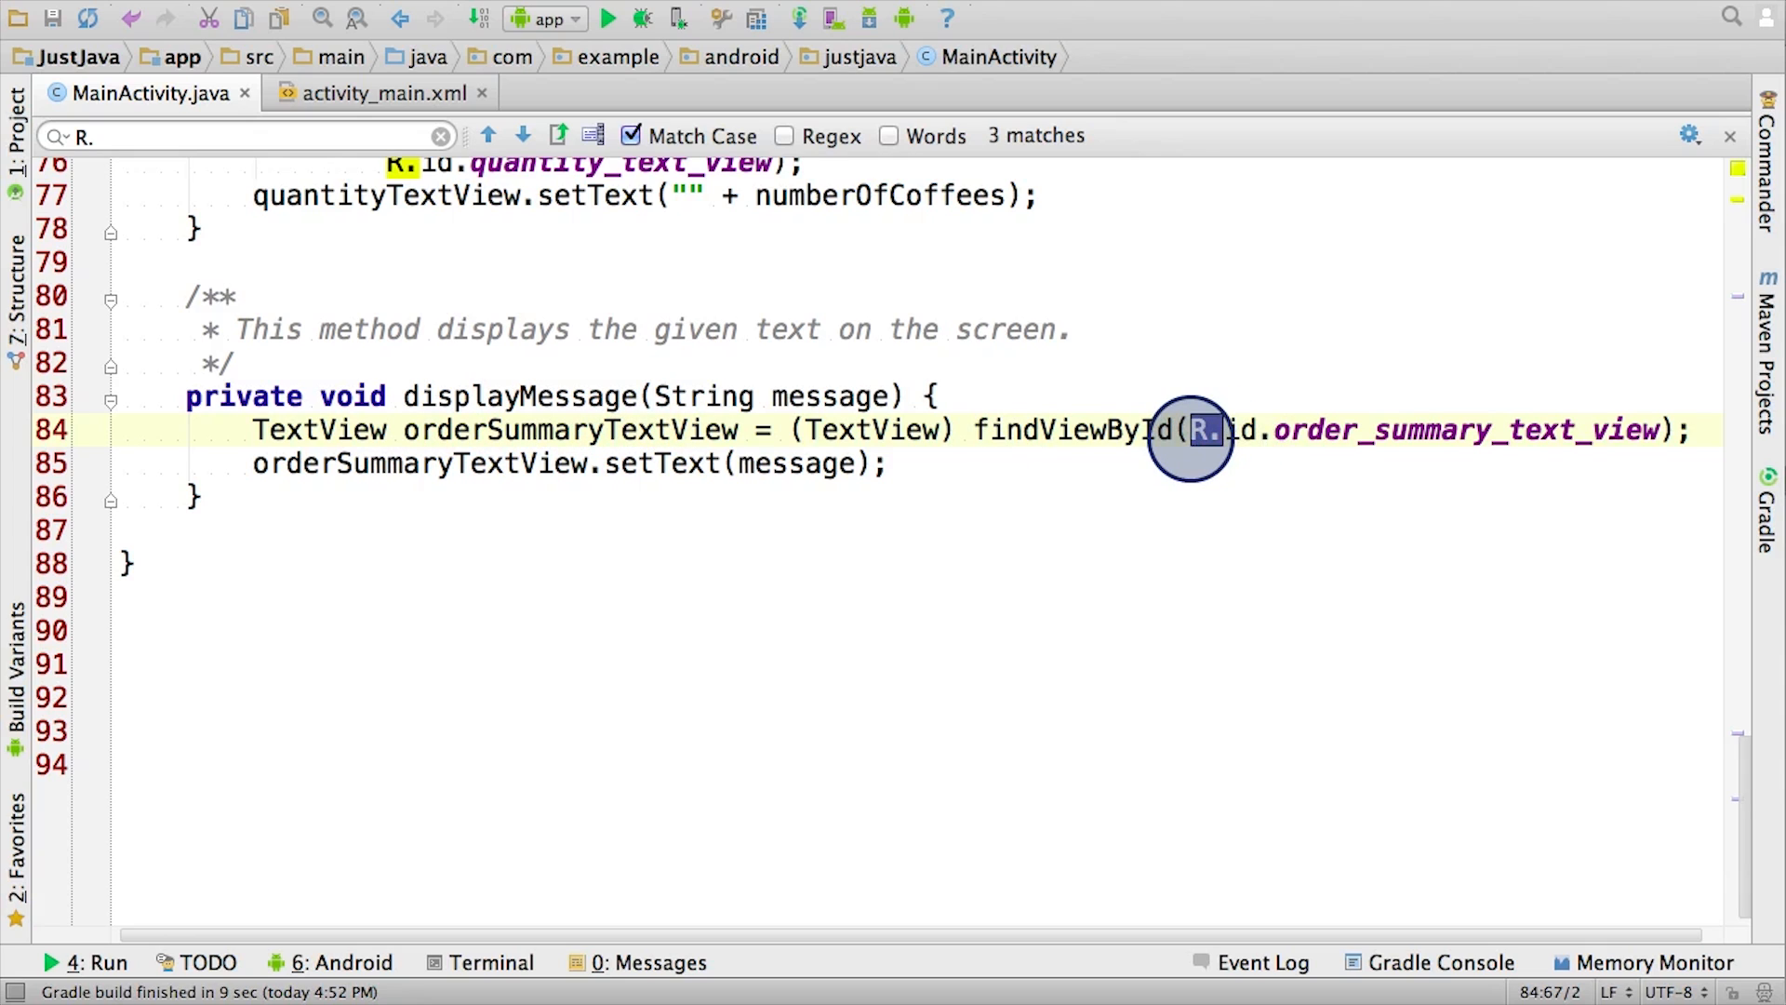
mouse_move(1379, 445)
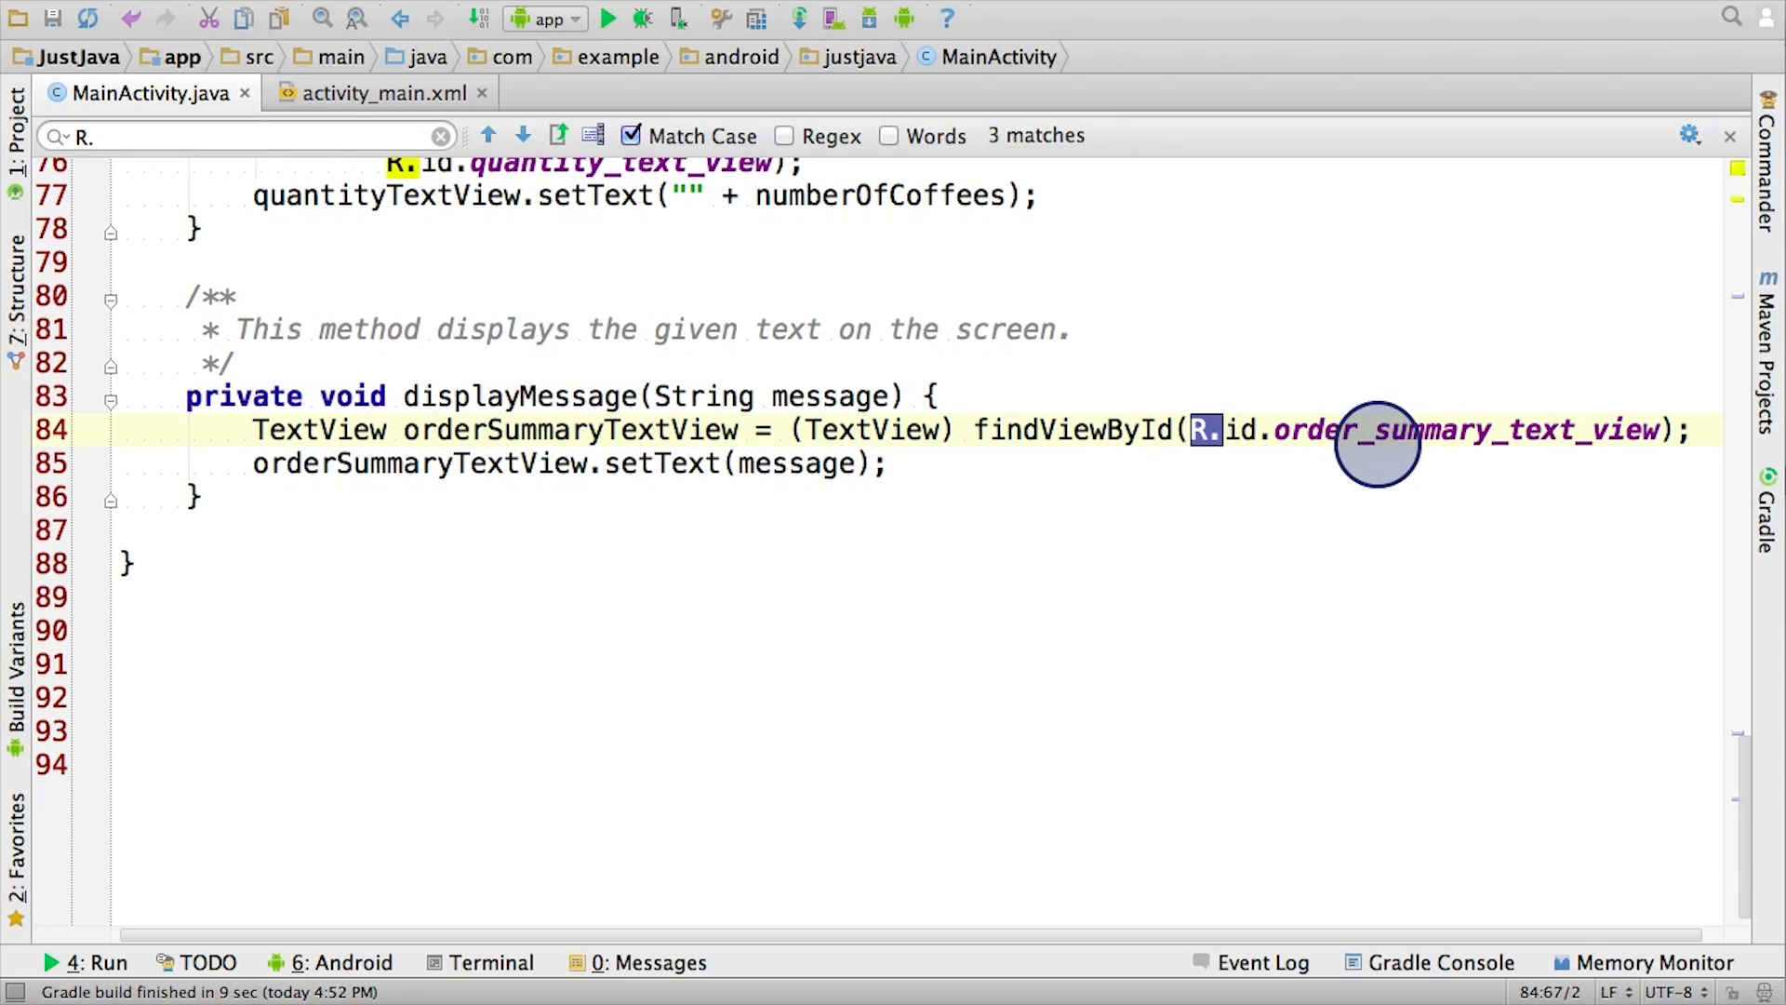
mouse_move(1522, 407)
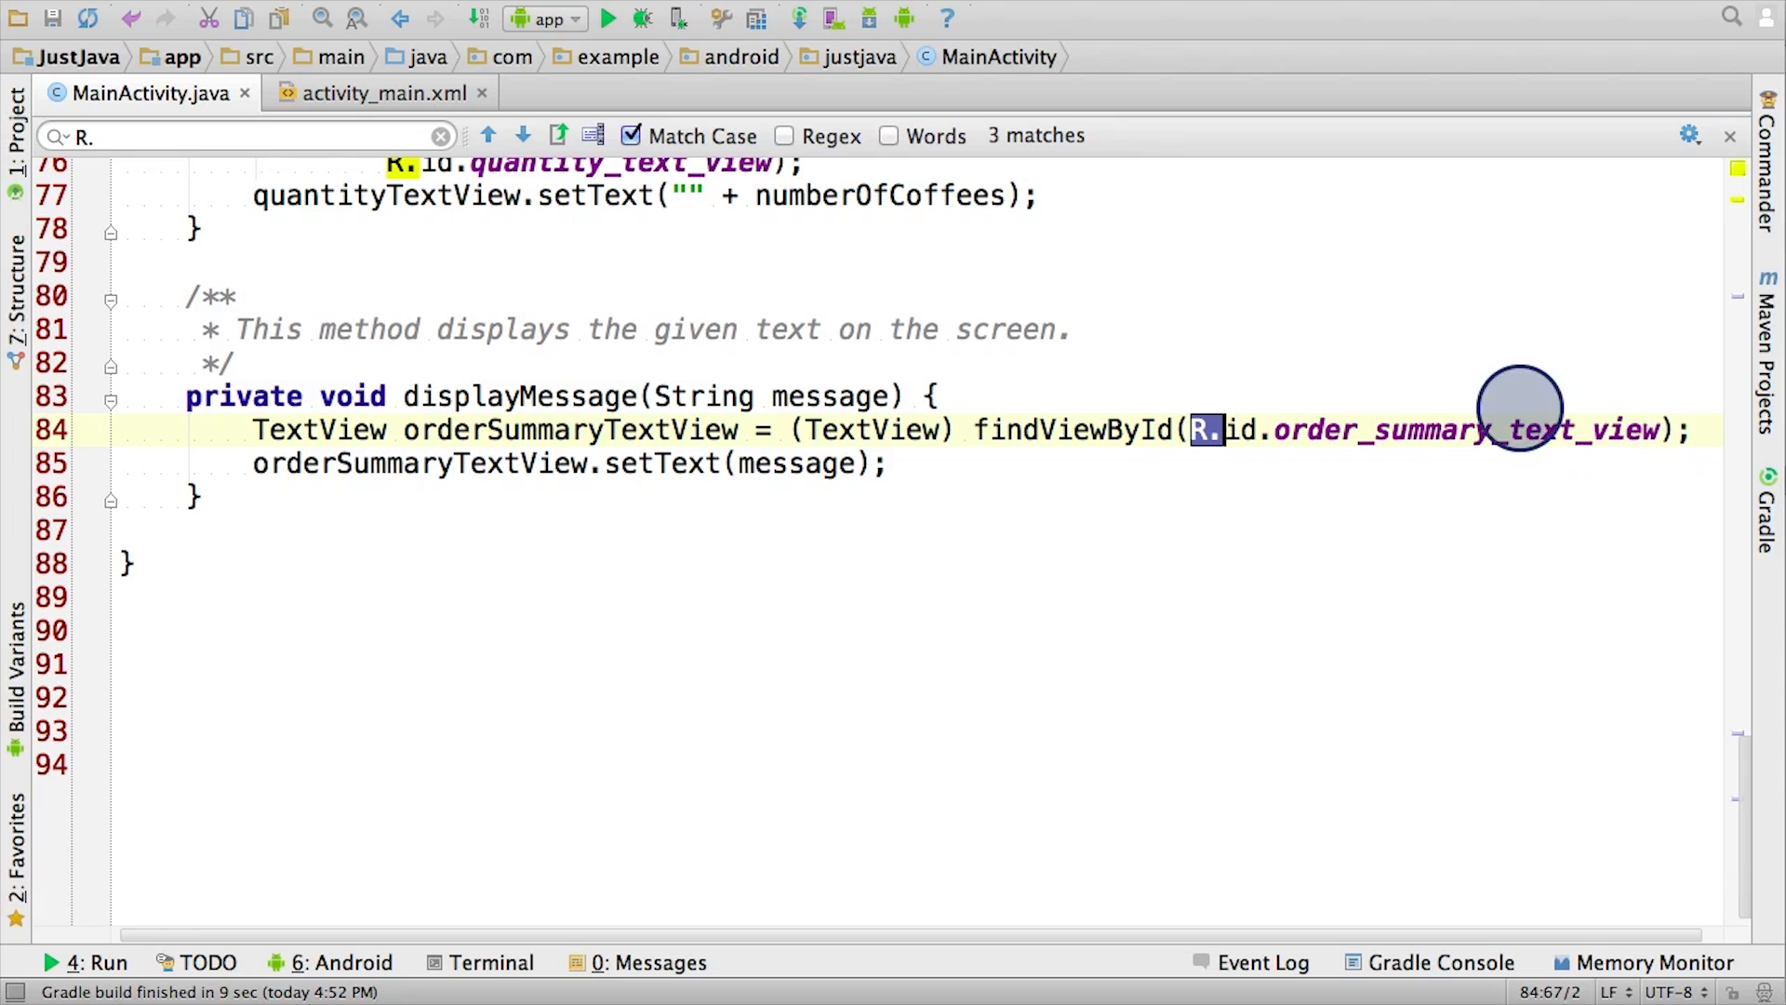
mouse_move(1386, 448)
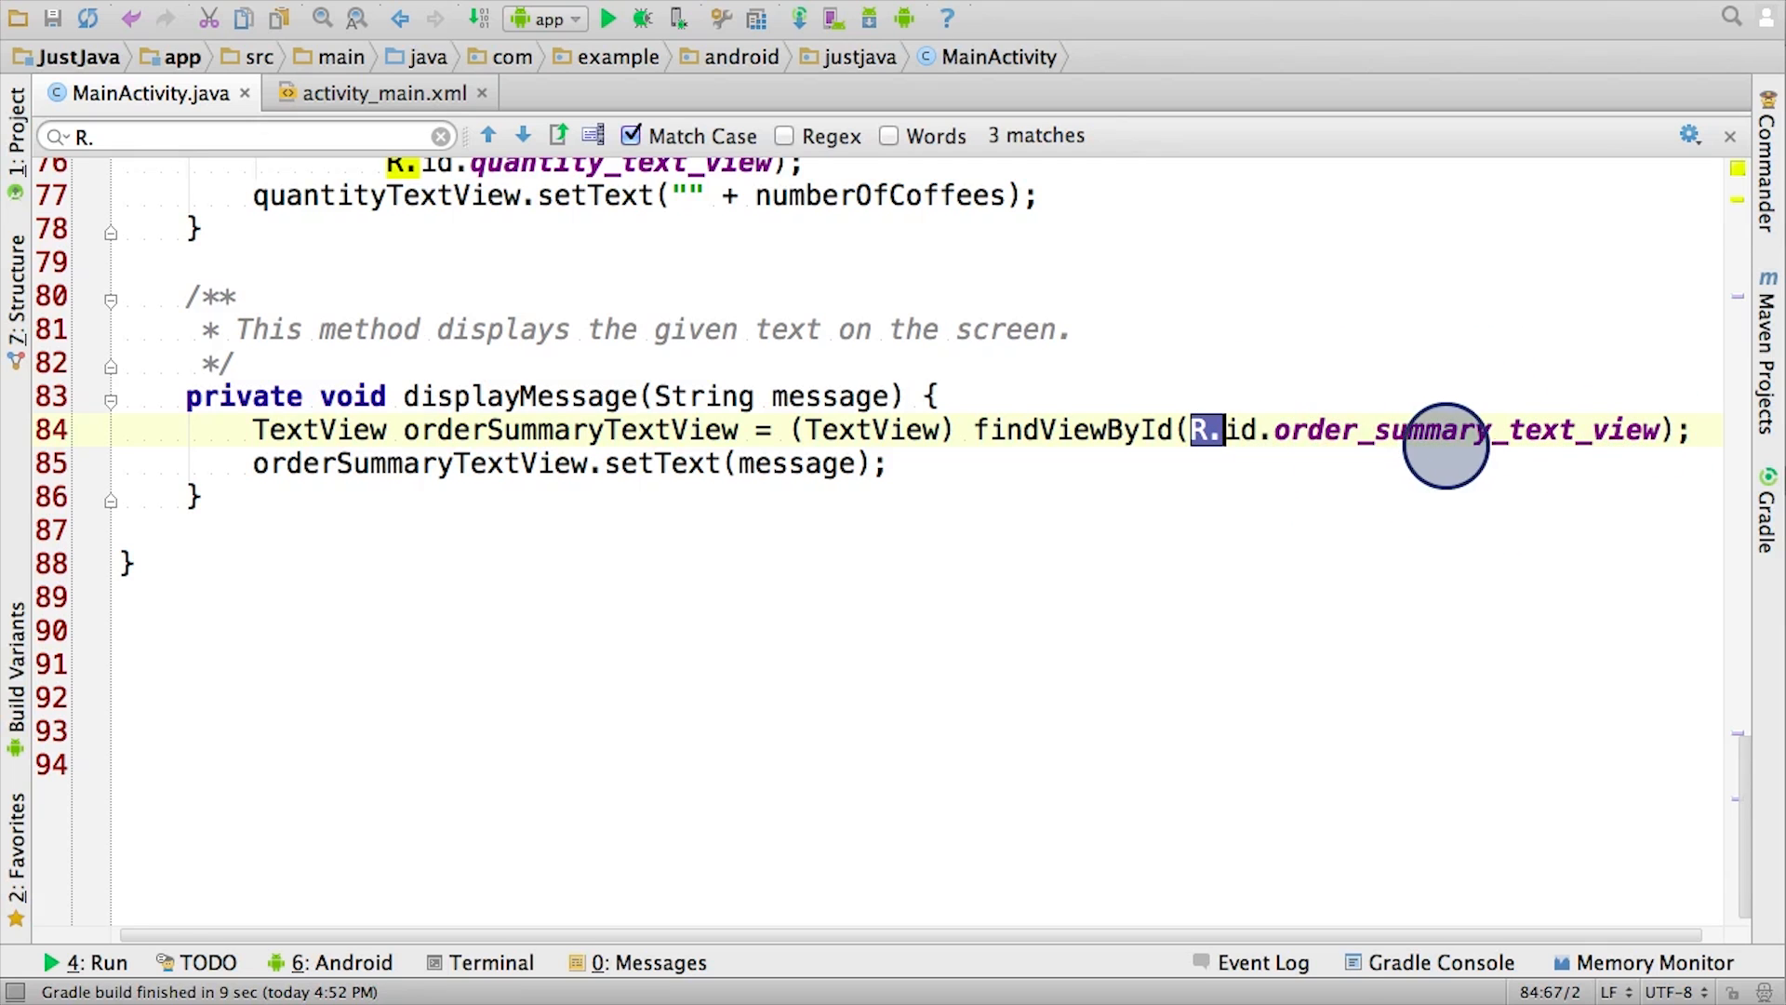
mouse_move(940, 399)
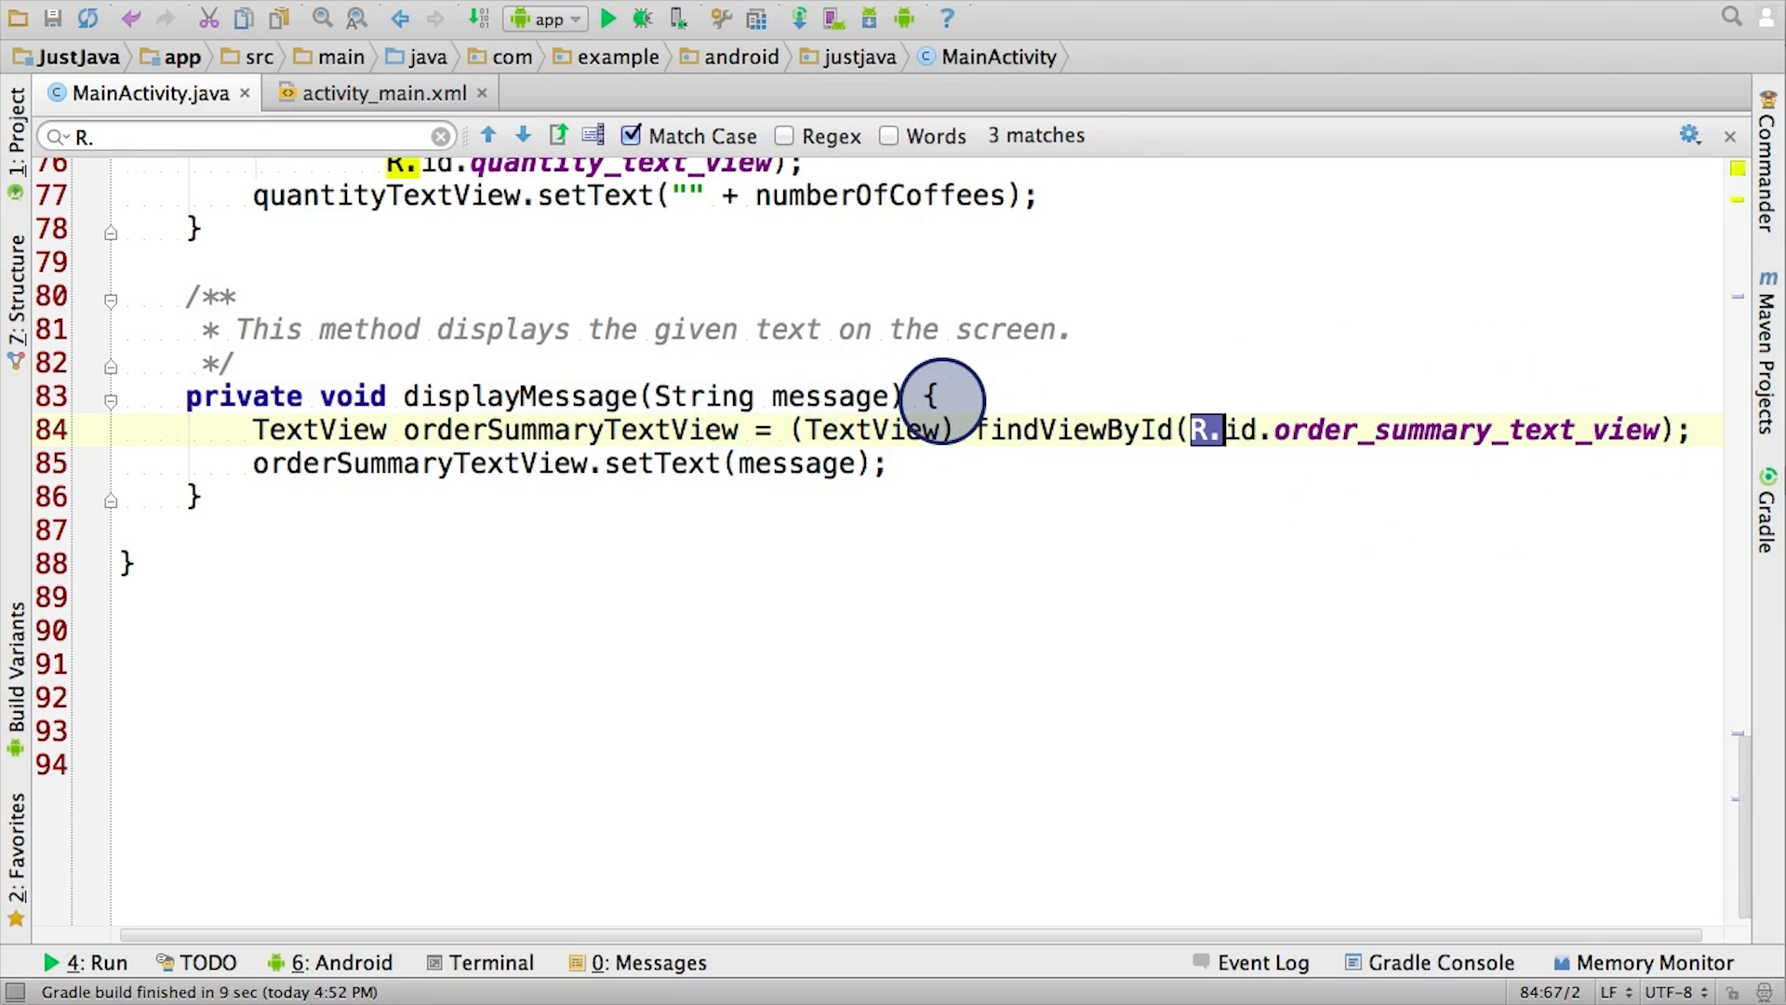